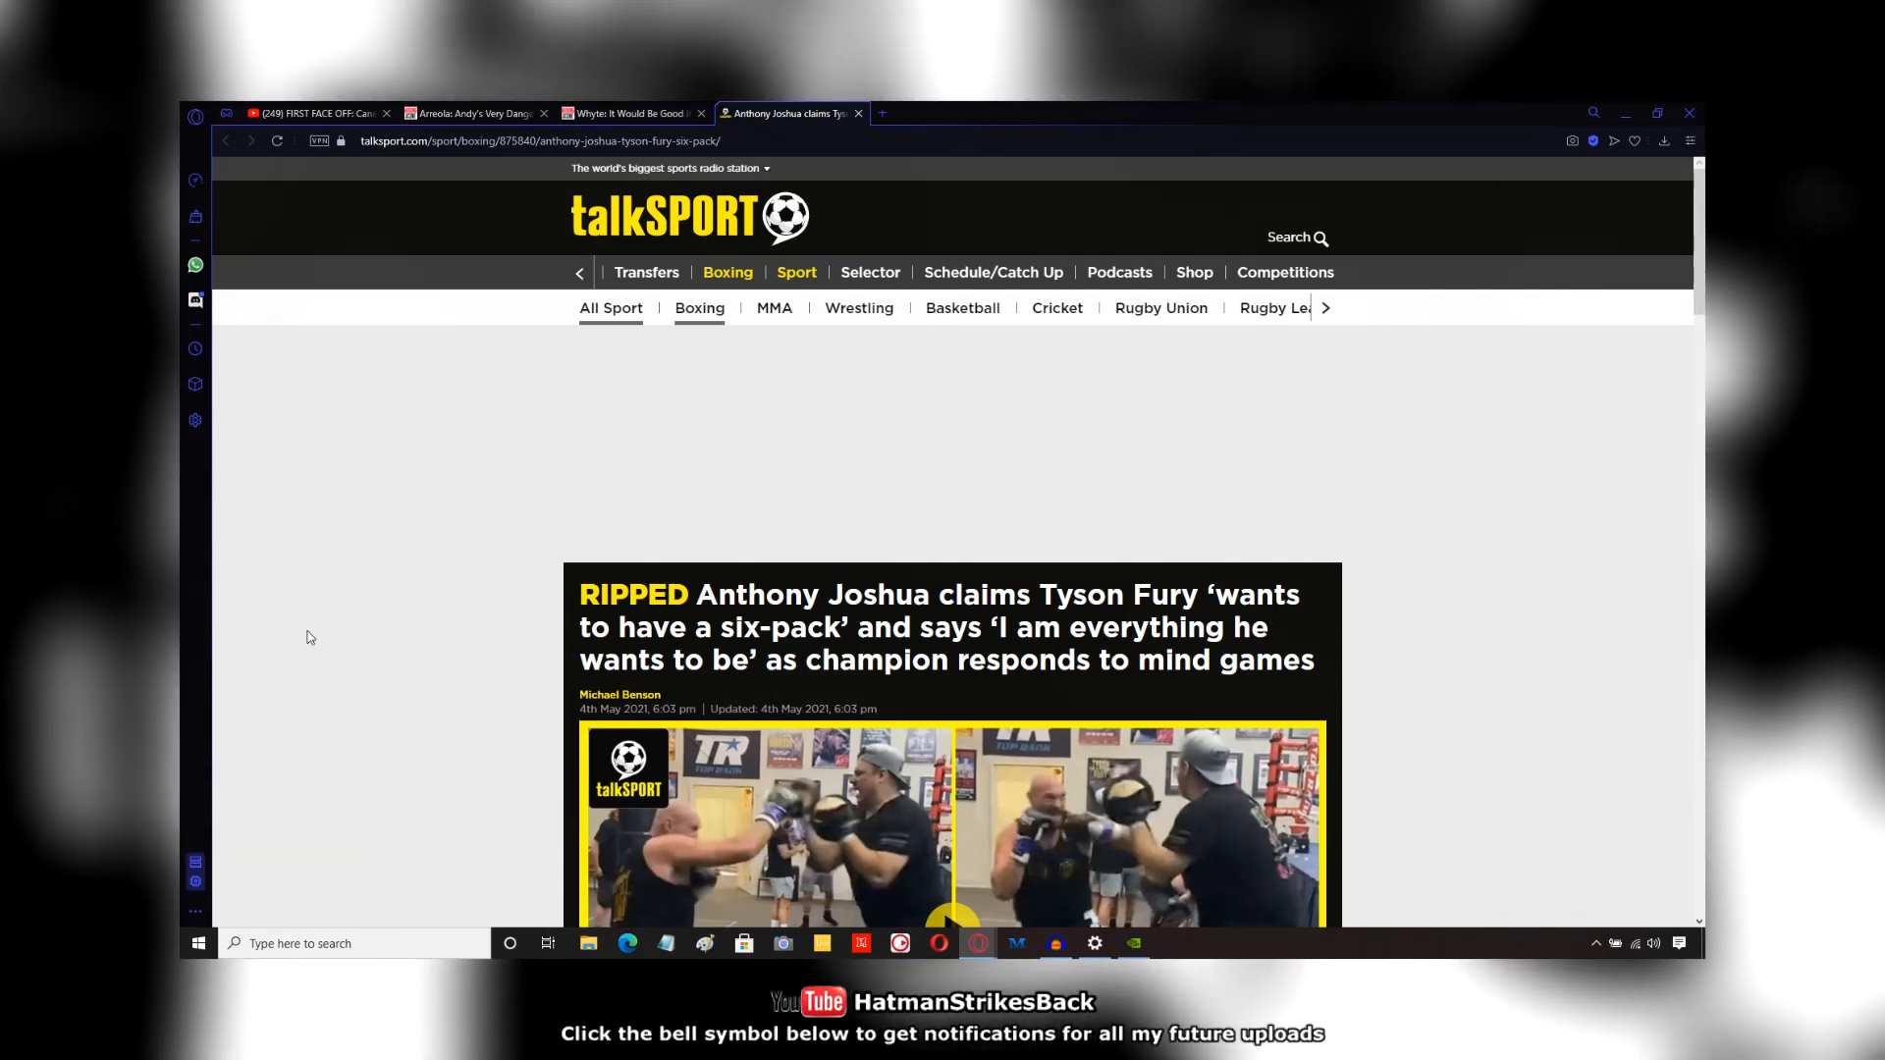
Step: Read the Joshua article down to Fury's quotes and his slim Instagram photo
{"action": "scroll", "scroll_direction": "down", "scroll_amount": 3}
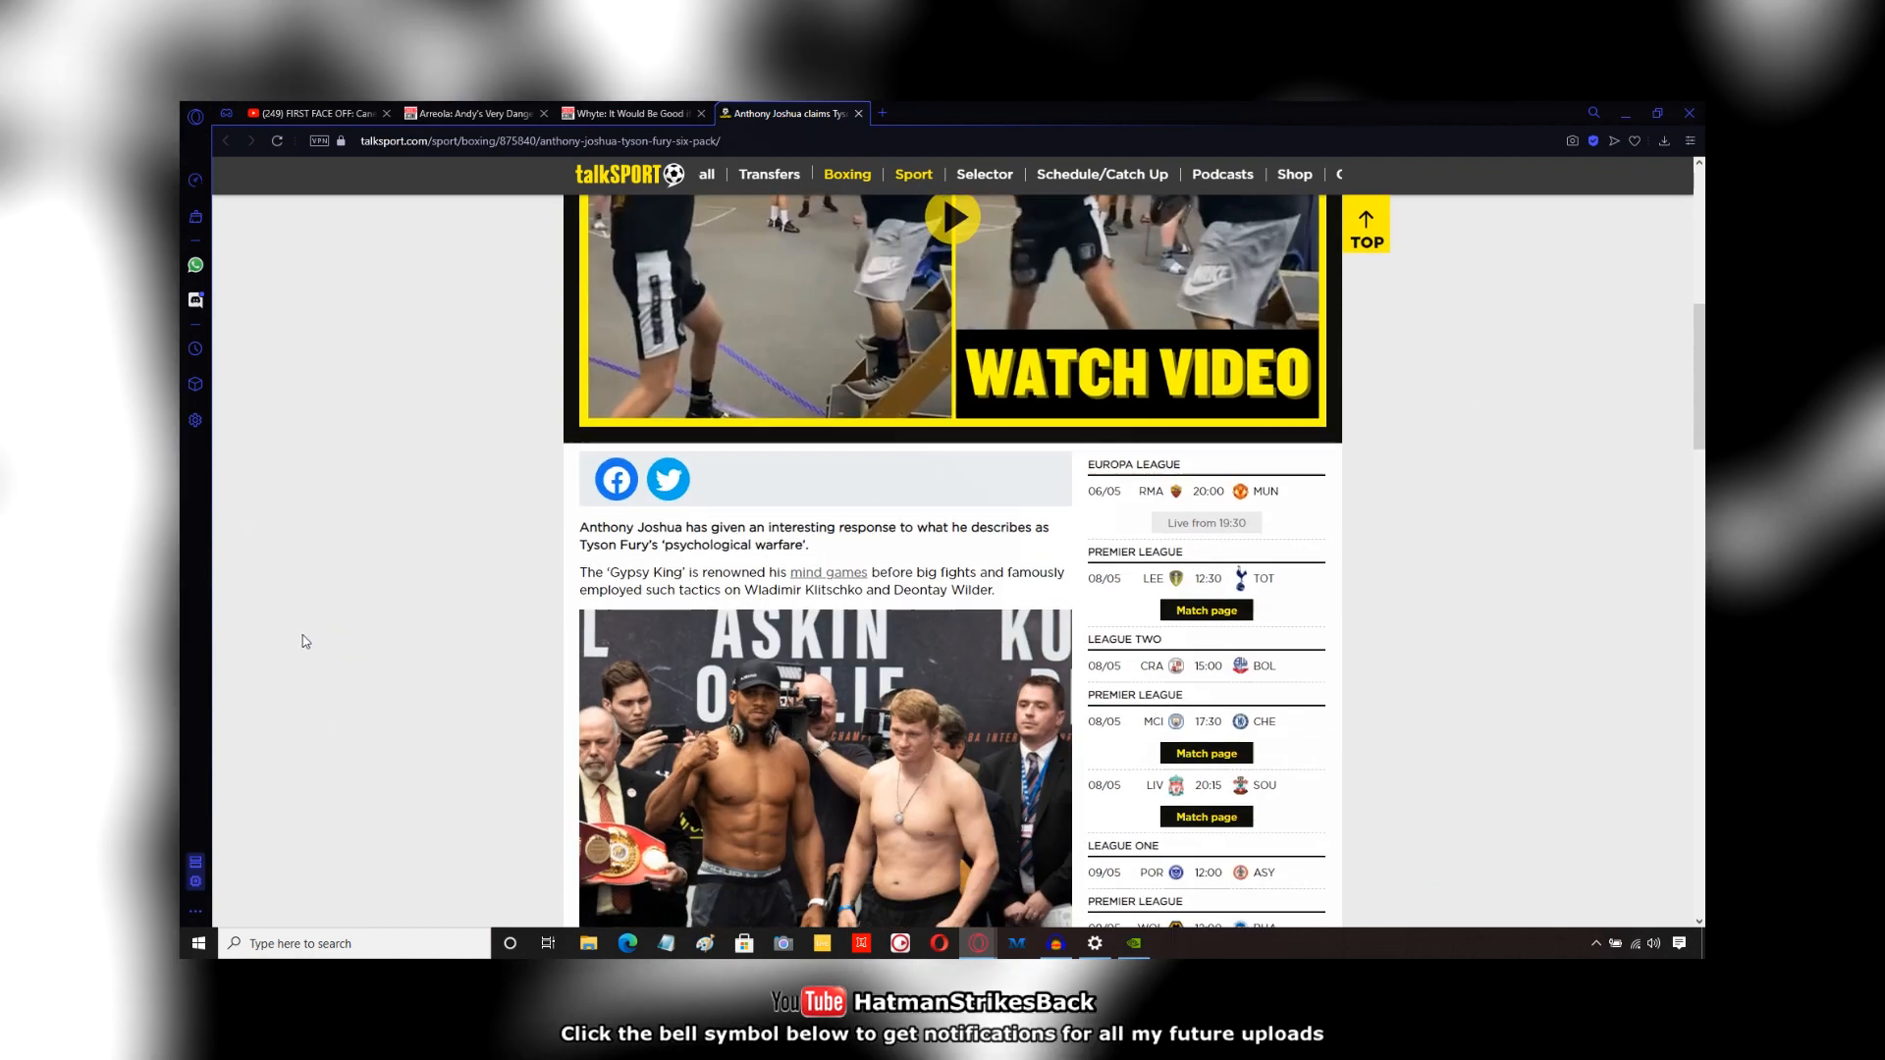
{"action": "scroll", "scroll_direction": "down", "scroll_amount": 3}
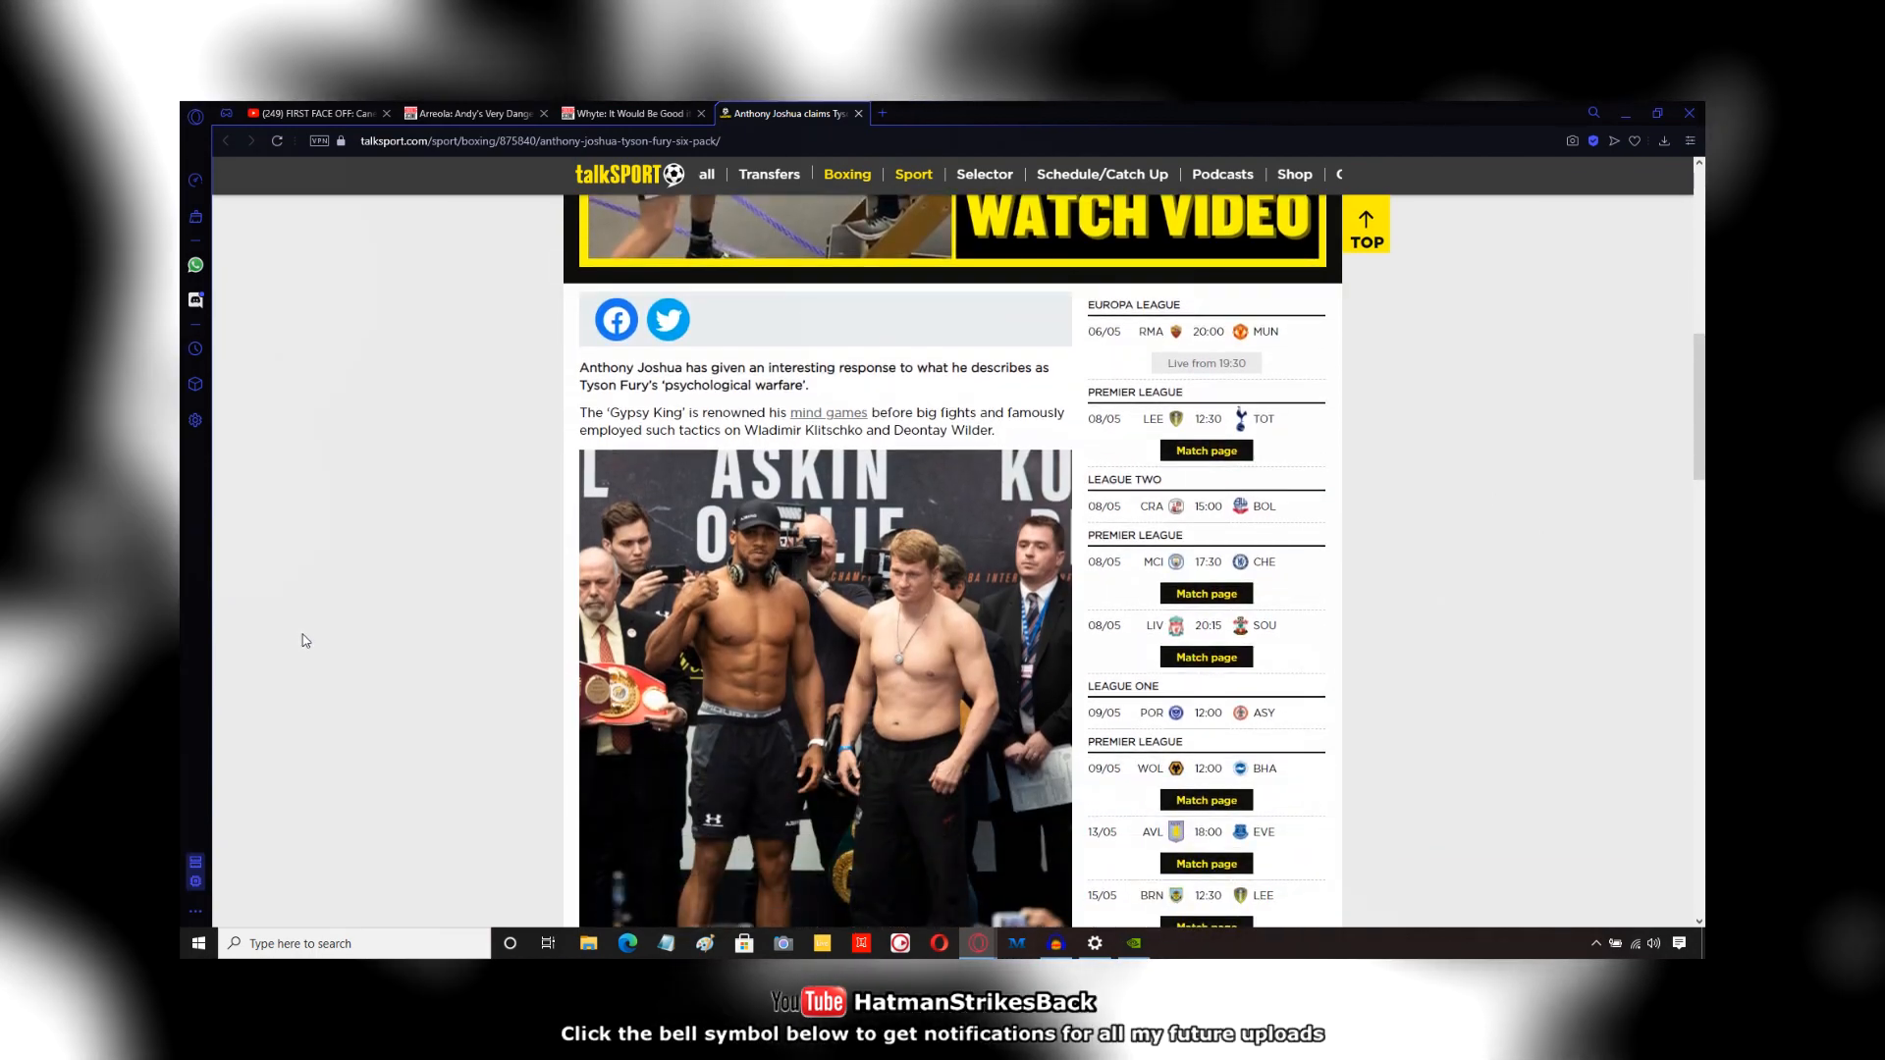
{"action": "scroll", "scroll_direction": "down", "scroll_amount": 3}
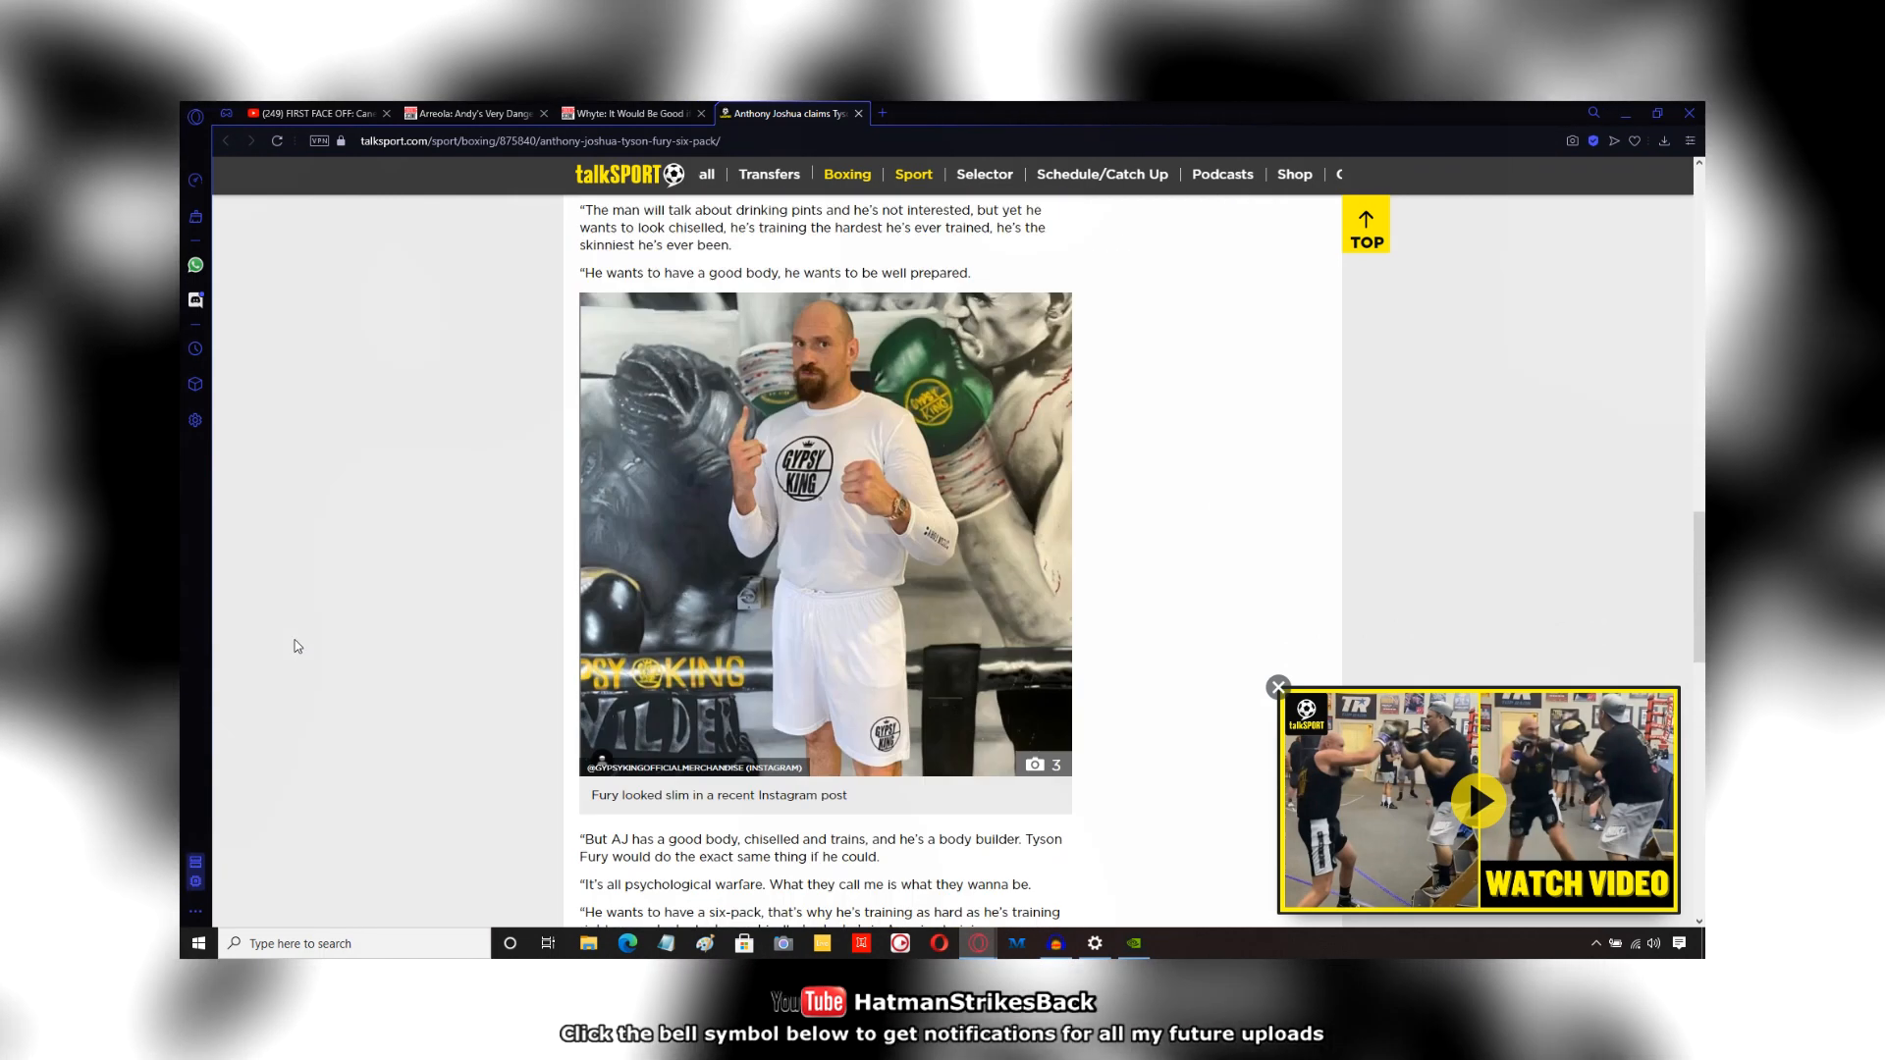
Step: Read on to Joshua's 'I am everything he wants to be' quote and shirtless Fury photo
{"action": "scroll", "scroll_direction": "down", "scroll_amount": 3}
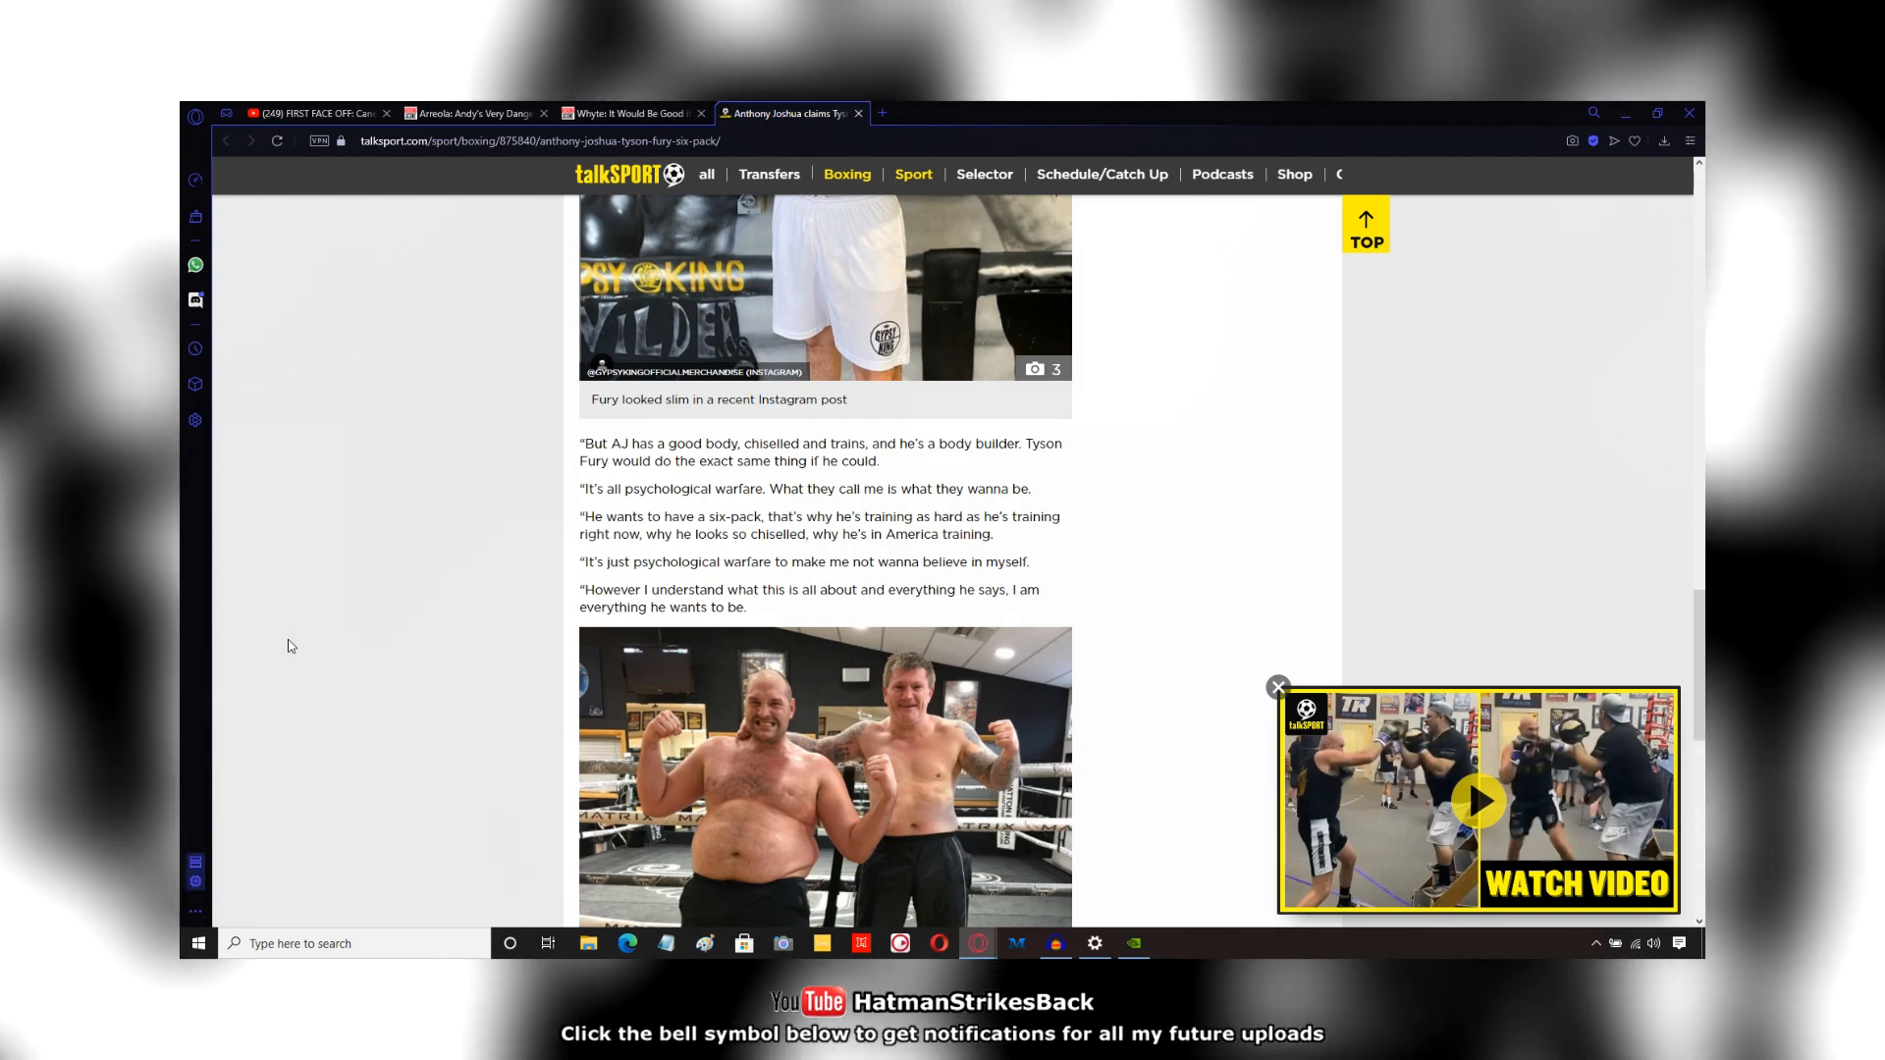
Step: Read Joshua's '12 pints' and 'man of this division' quotes, ending back at the headline
{"action": "scroll", "scroll_direction": "down", "scroll_amount": 3}
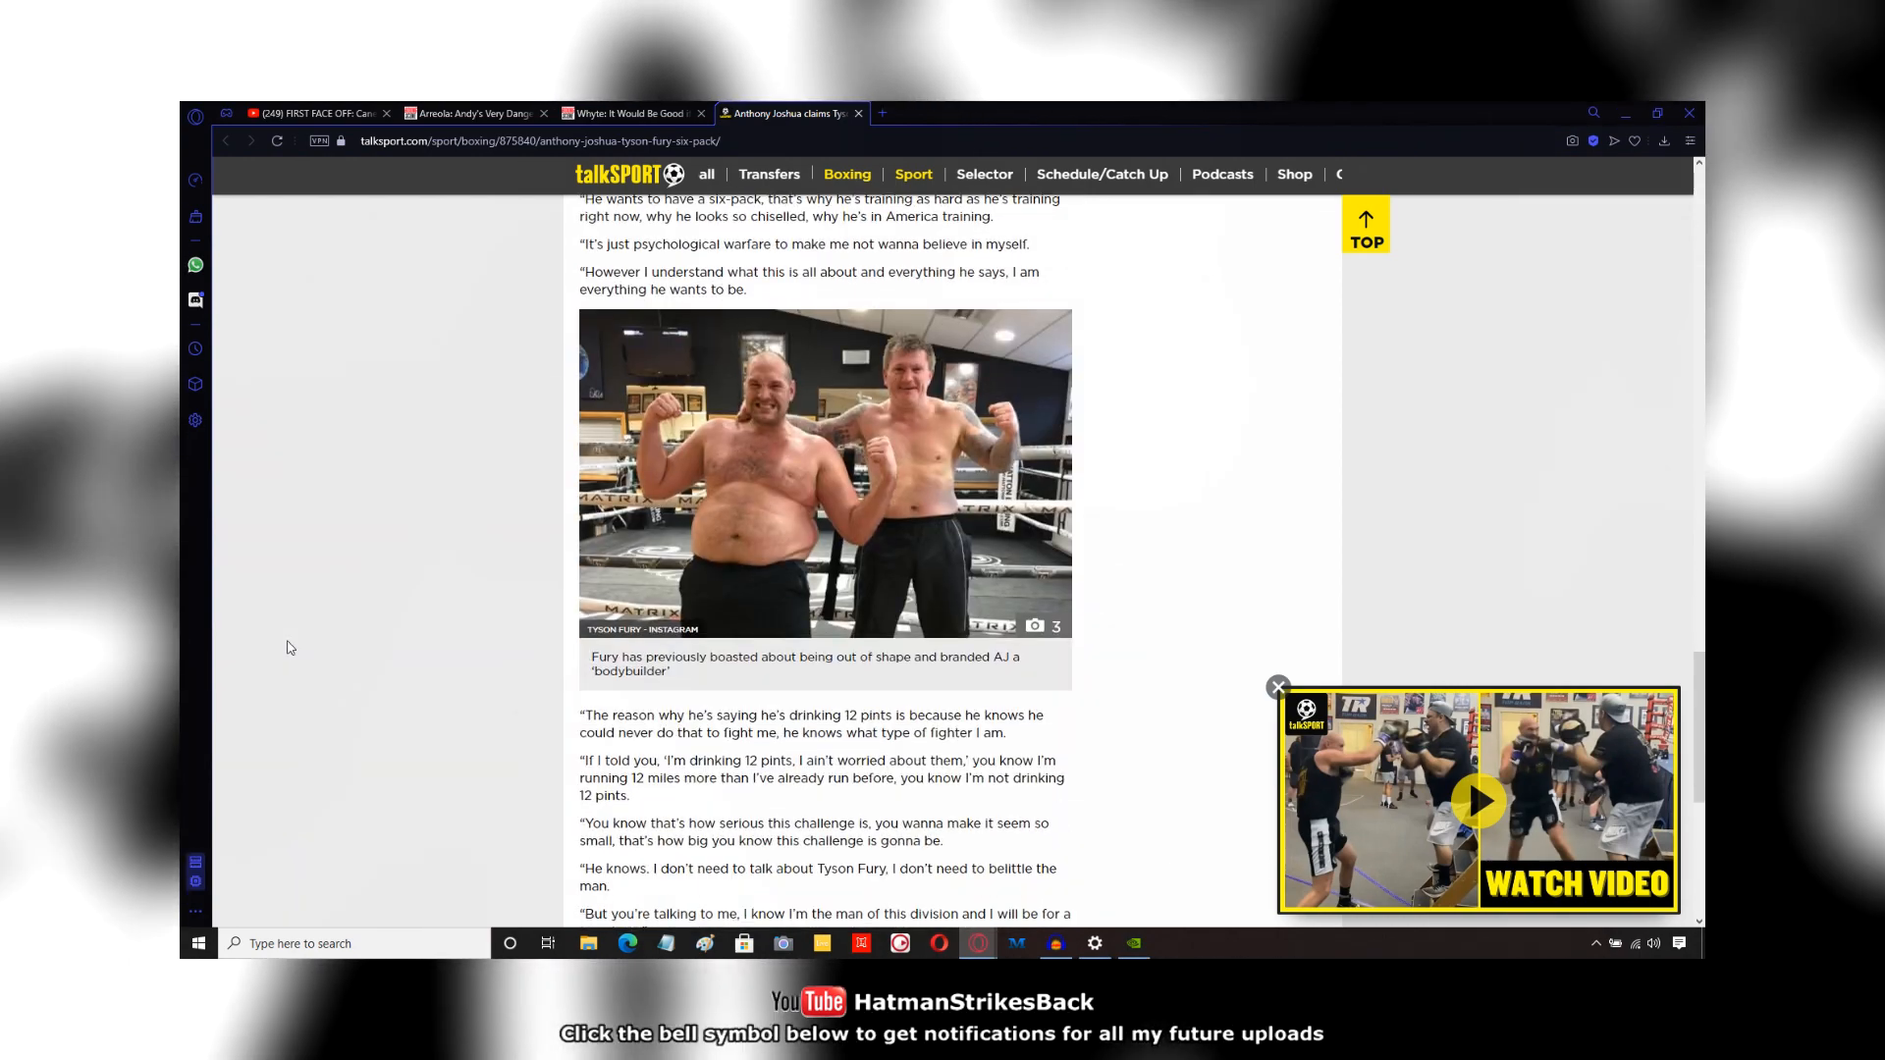
{"action": "scroll", "scroll_direction": "down", "scroll_amount": 3}
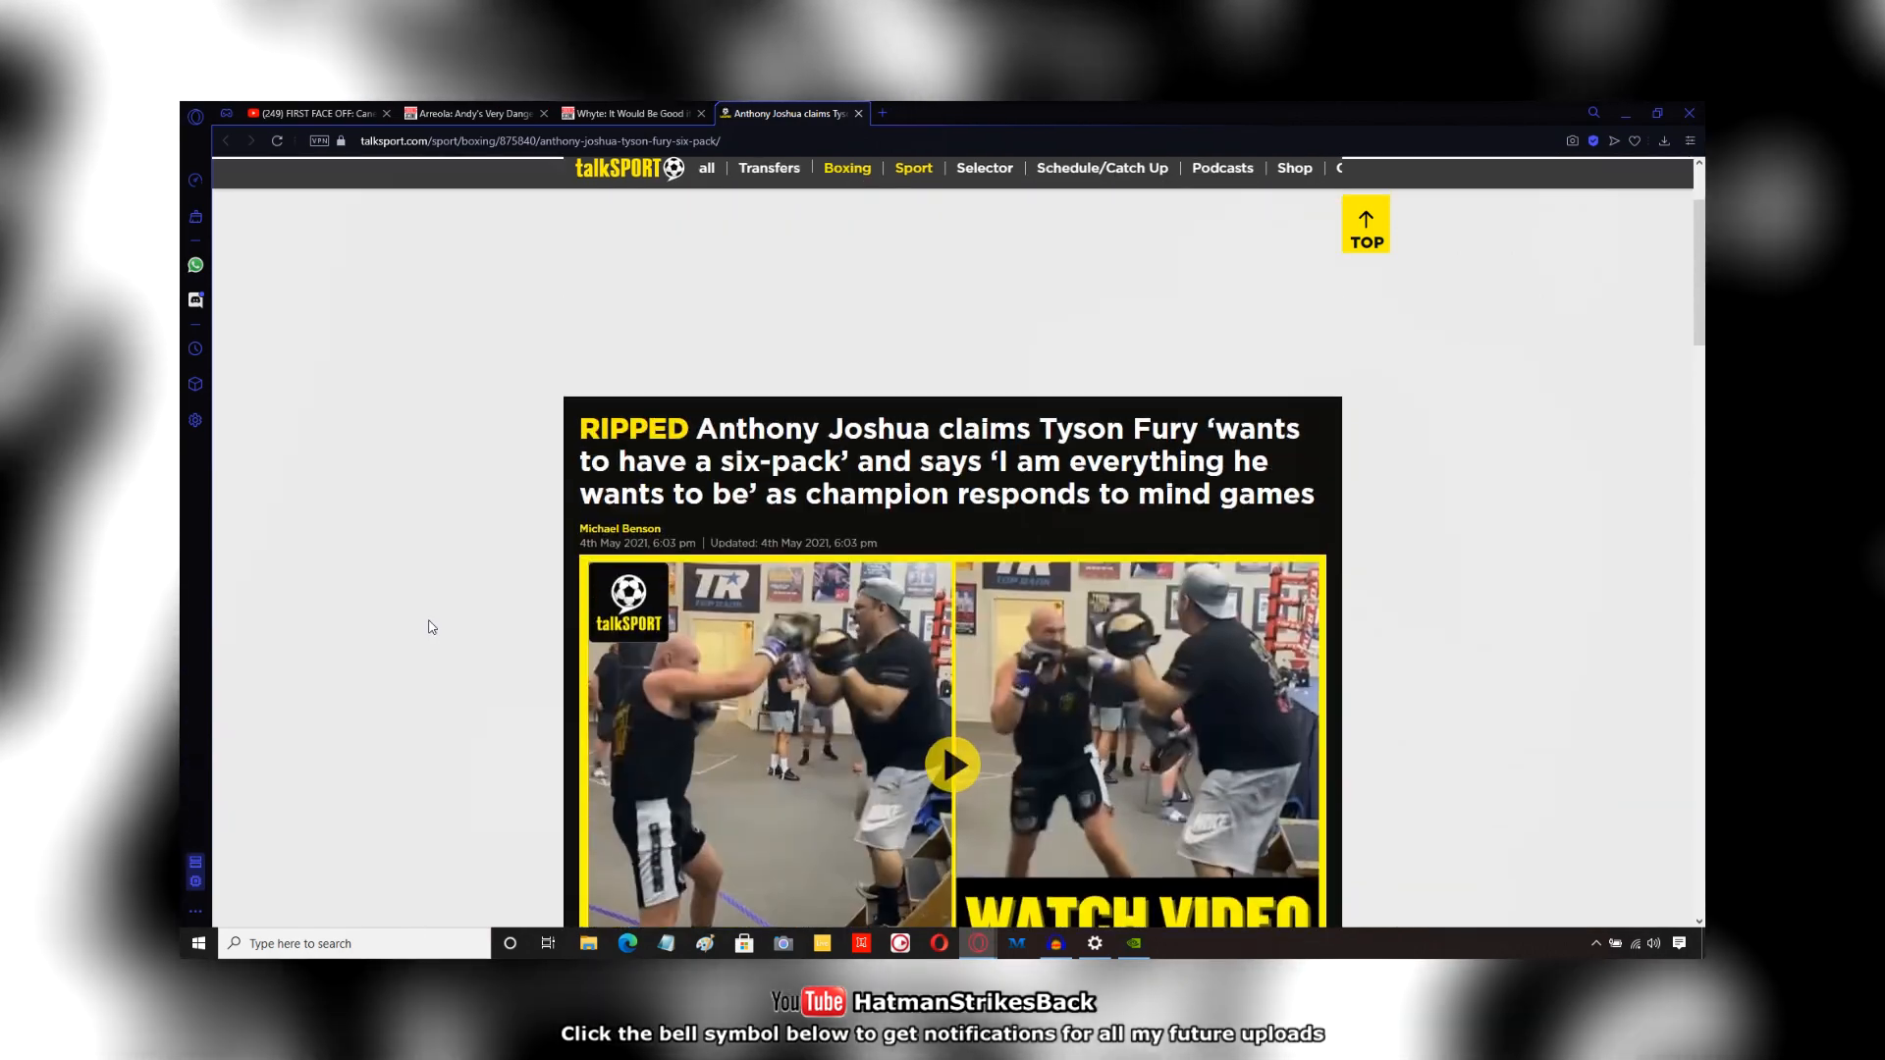
Step: Scroll down again past Fury's Instagram photo to the 'everything he wants to be' quote
{"action": "scroll", "scroll_direction": "down", "scroll_amount": 3}
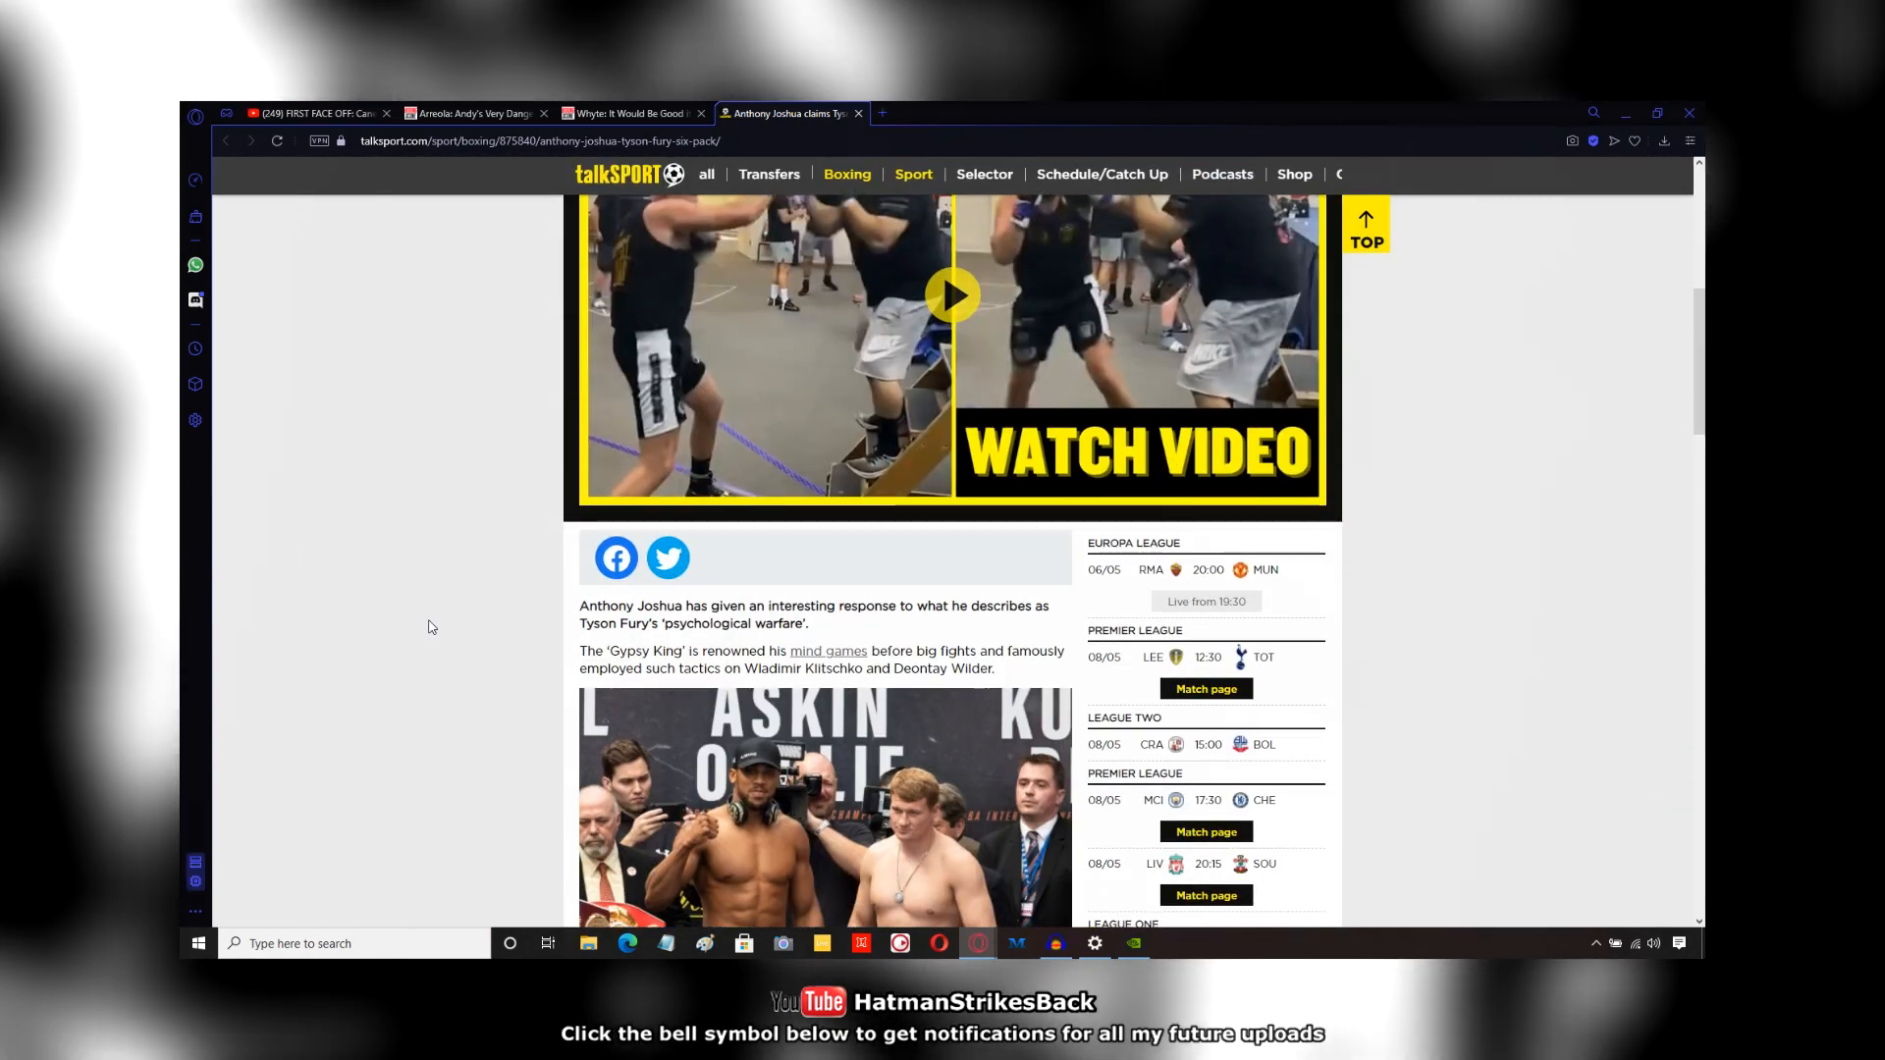
{"action": "scroll", "scroll_direction": "down", "scroll_amount": 3}
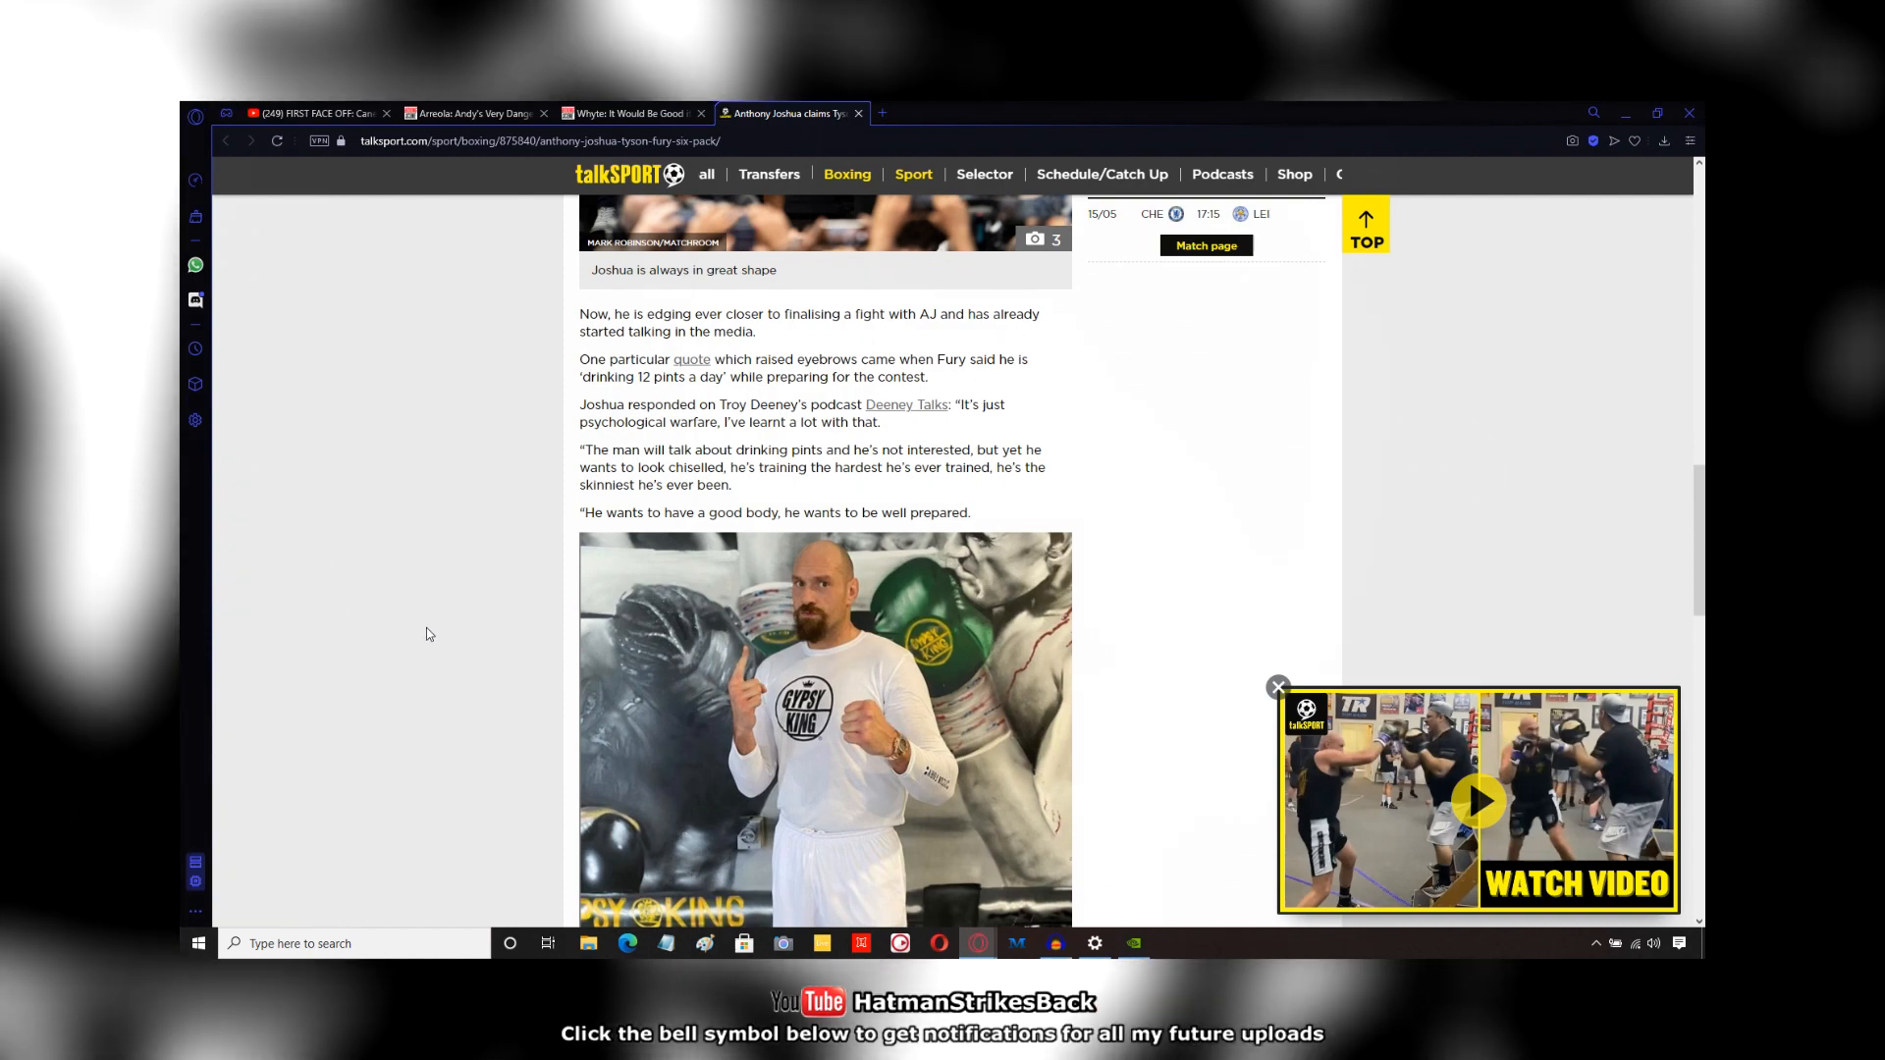
{"action": "scroll", "scroll_direction": "down", "scroll_amount": 3}
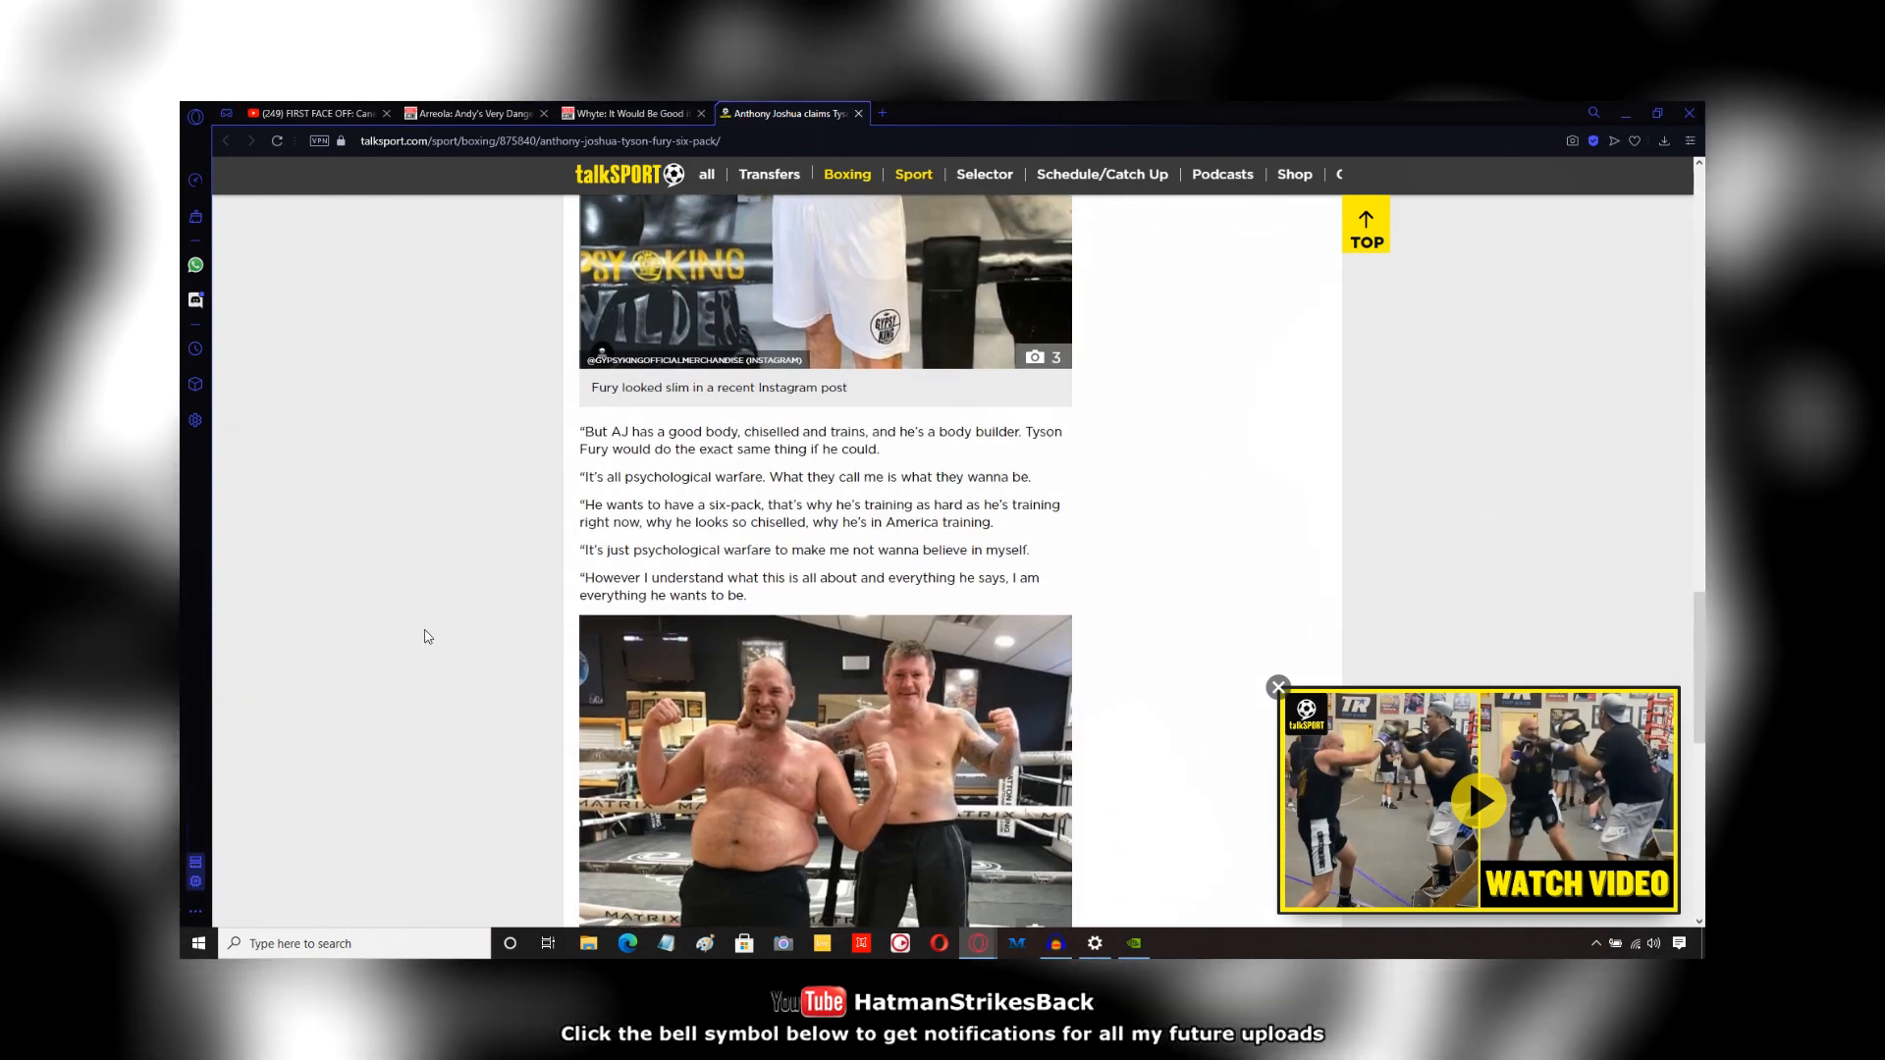
{"action": "scroll", "scroll_direction": "down", "scroll_amount": 3}
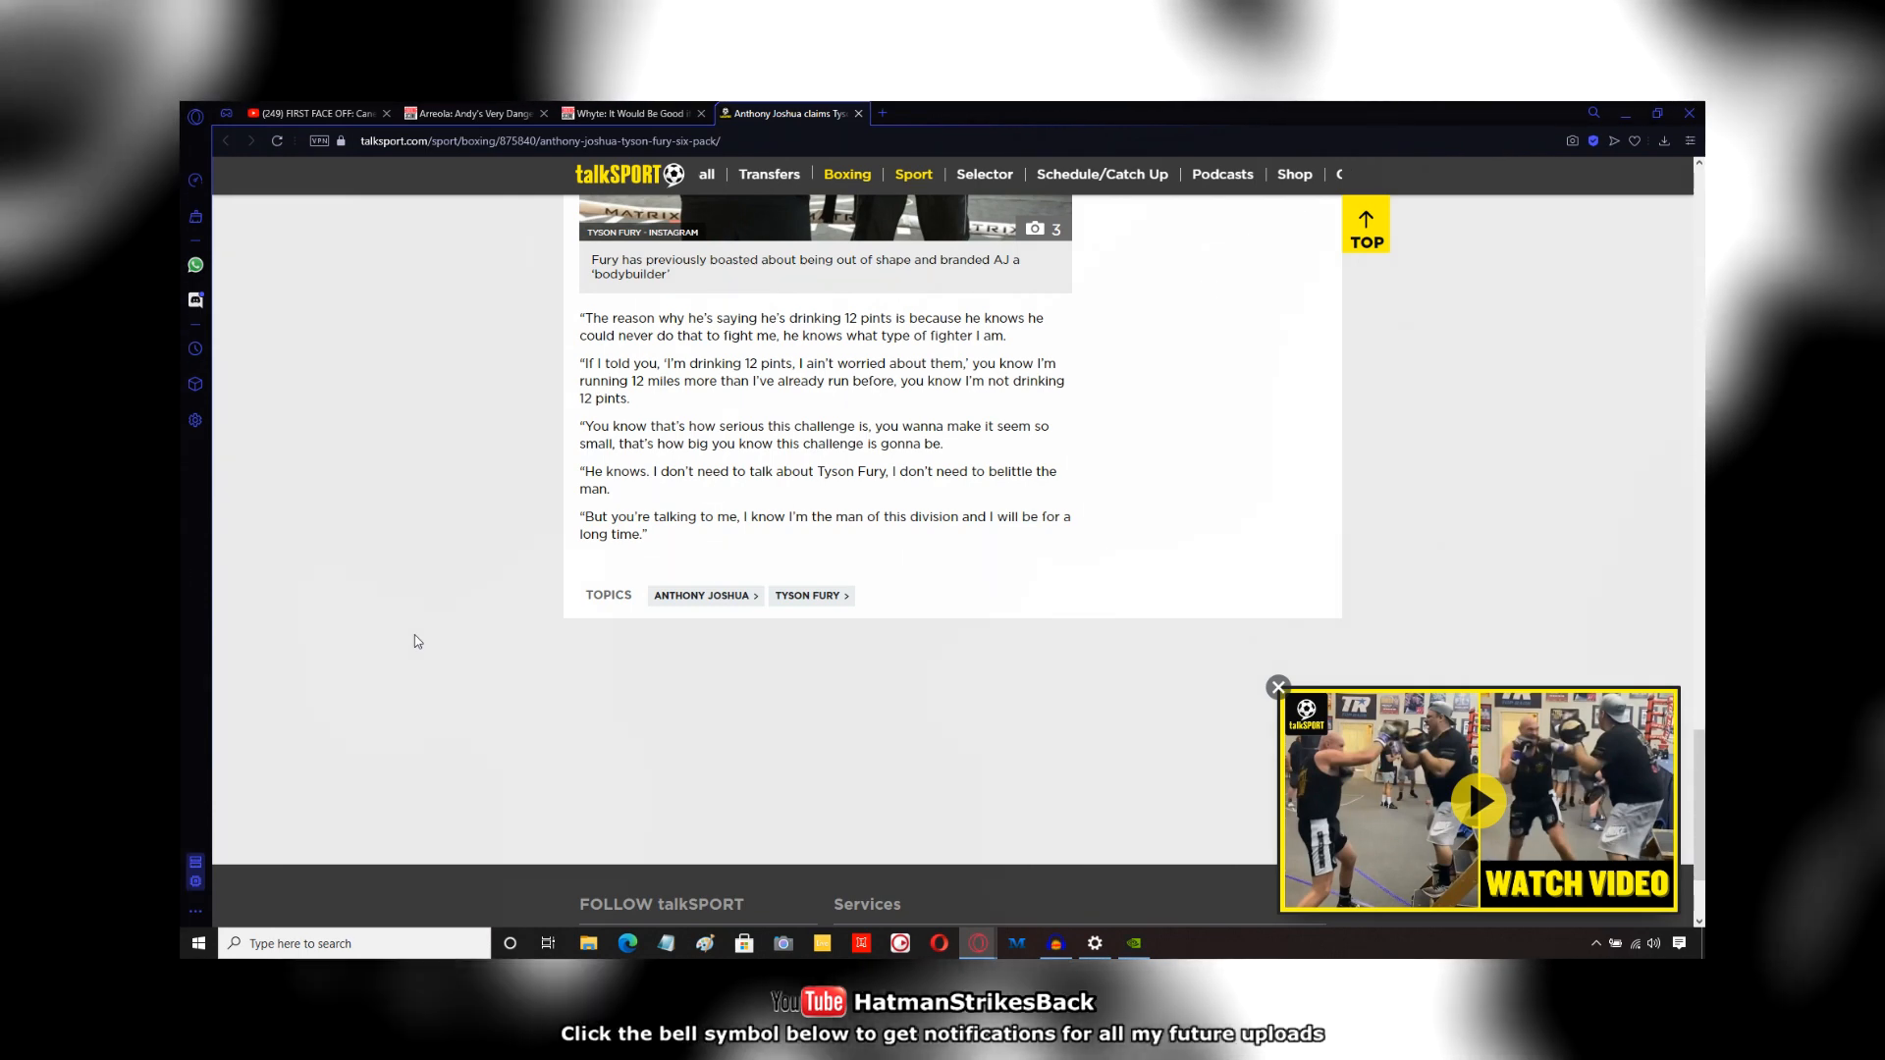
{"action": "mouse_move", "coordinate": [404, 648]}
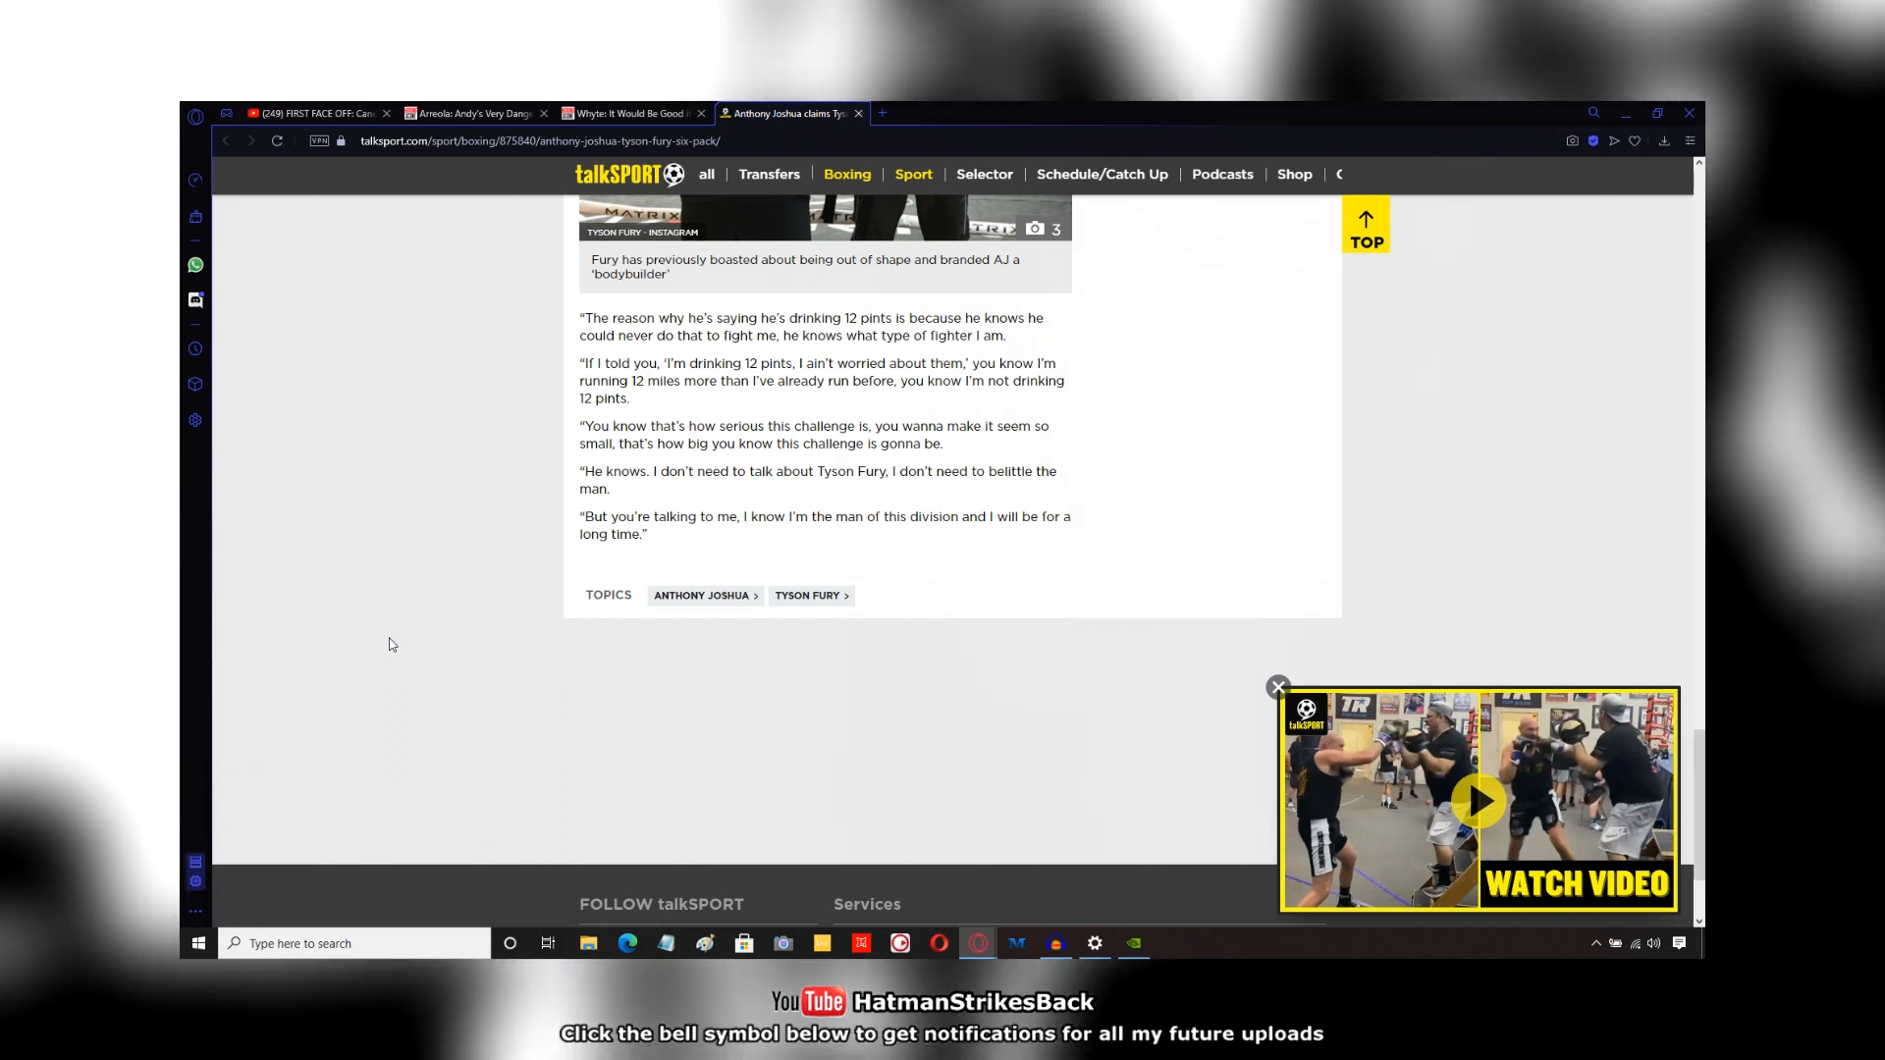
{"action": "mouse_move", "coordinate": [371, 658]}
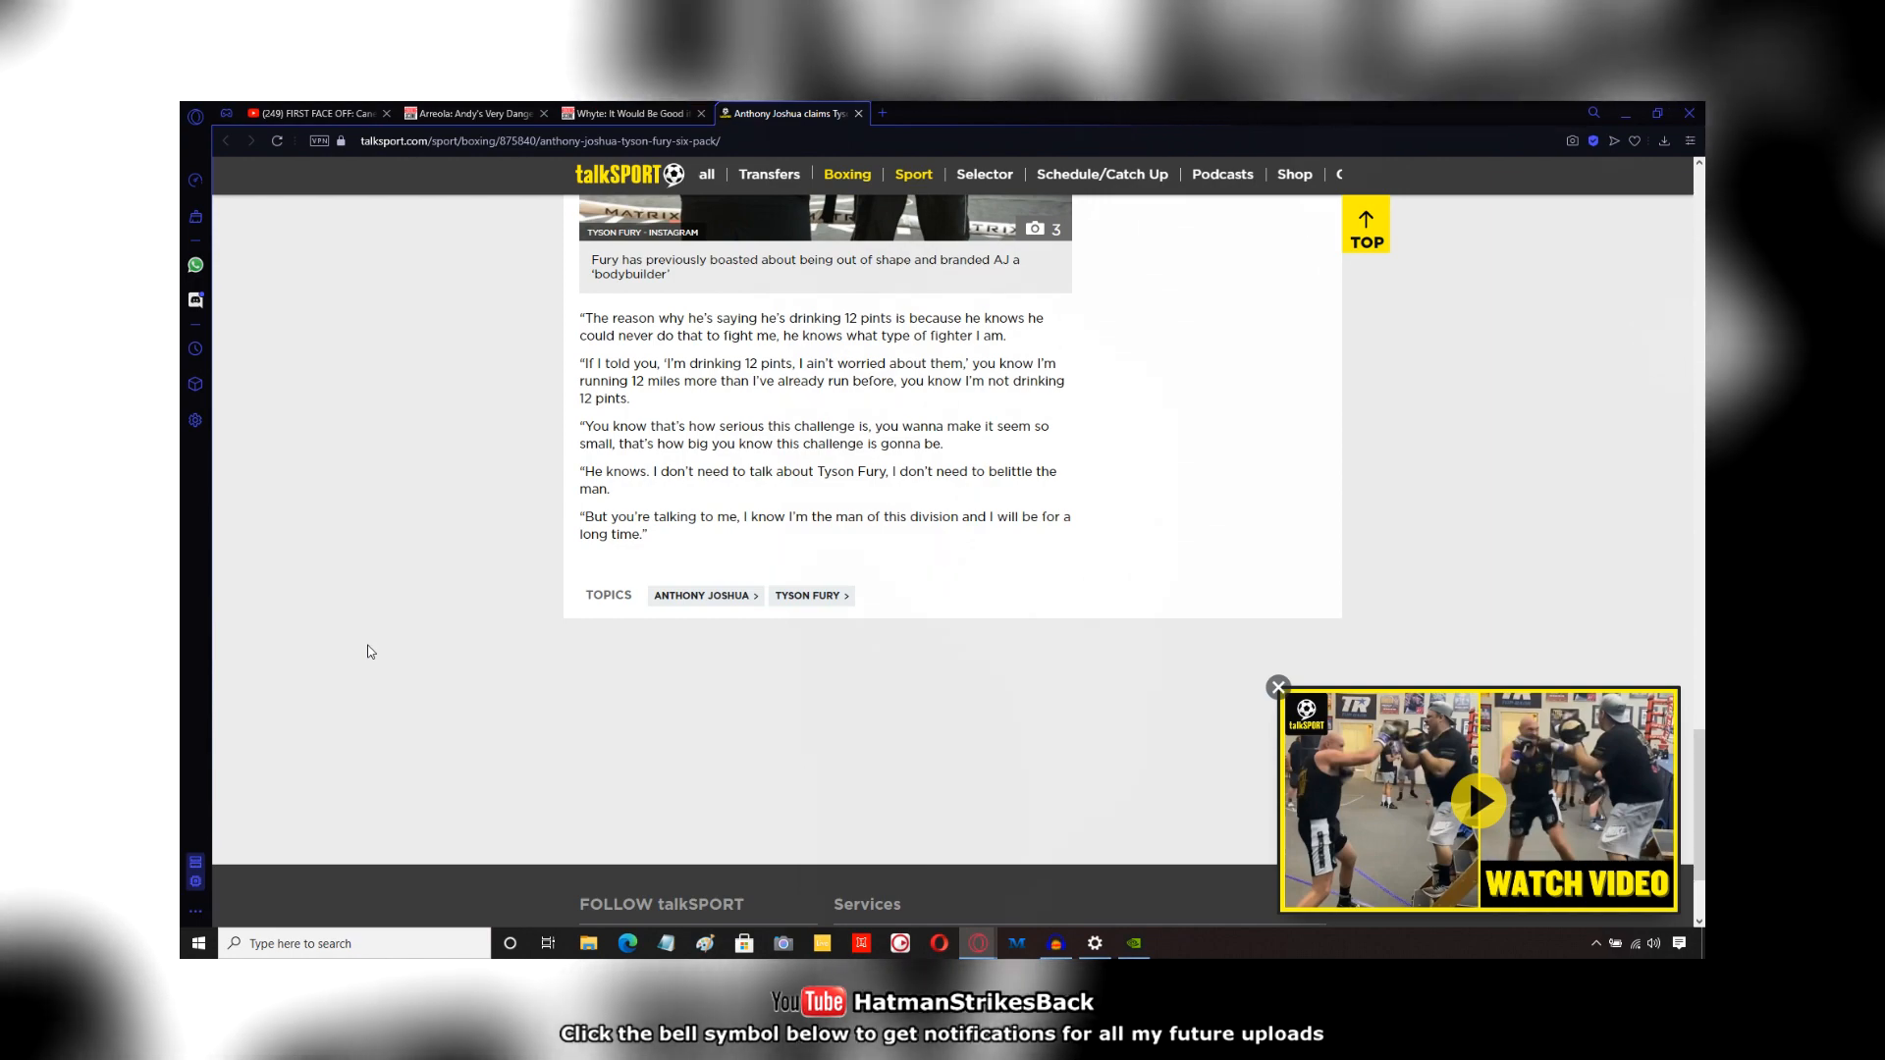
Step: Bring the RIPPED headline and Joshua training video fully into view below the header
{"action": "scroll", "scroll_direction": "up", "scroll_amount": 3}
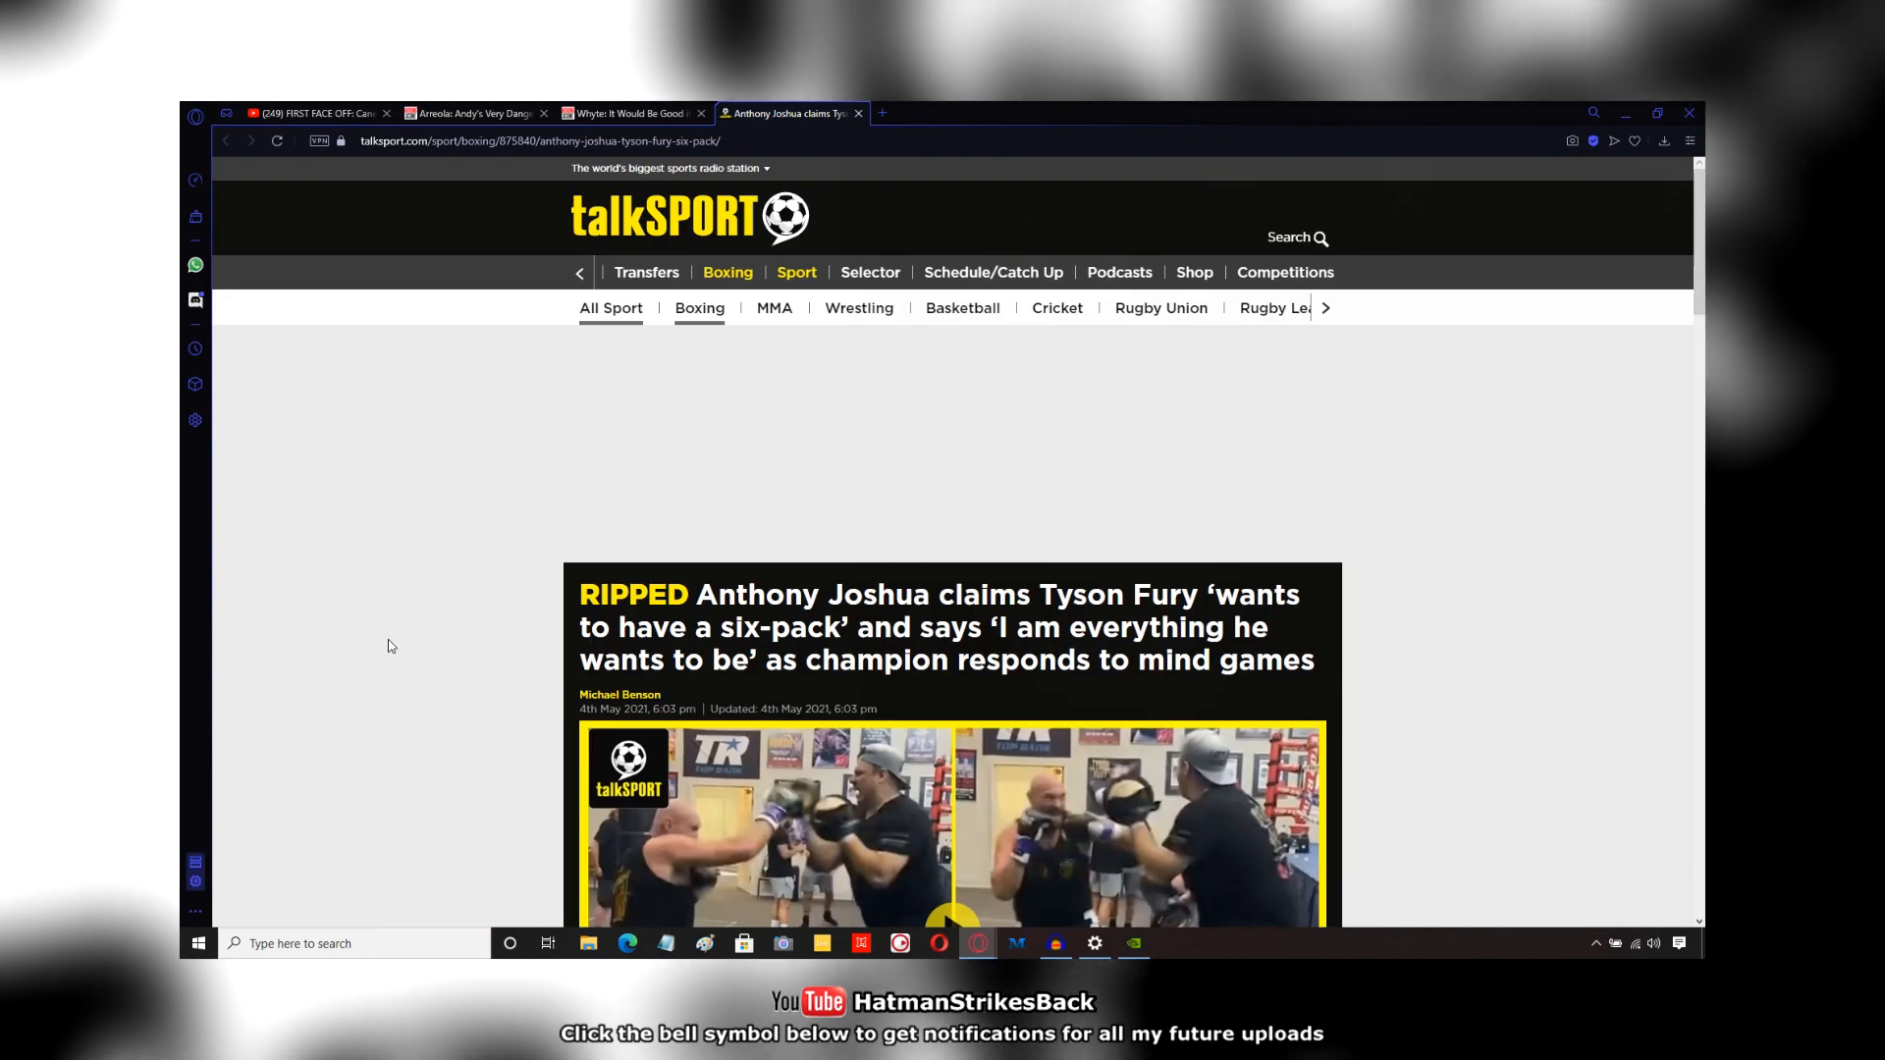
{"action": "scroll", "scroll_direction": "down", "scroll_amount": 3}
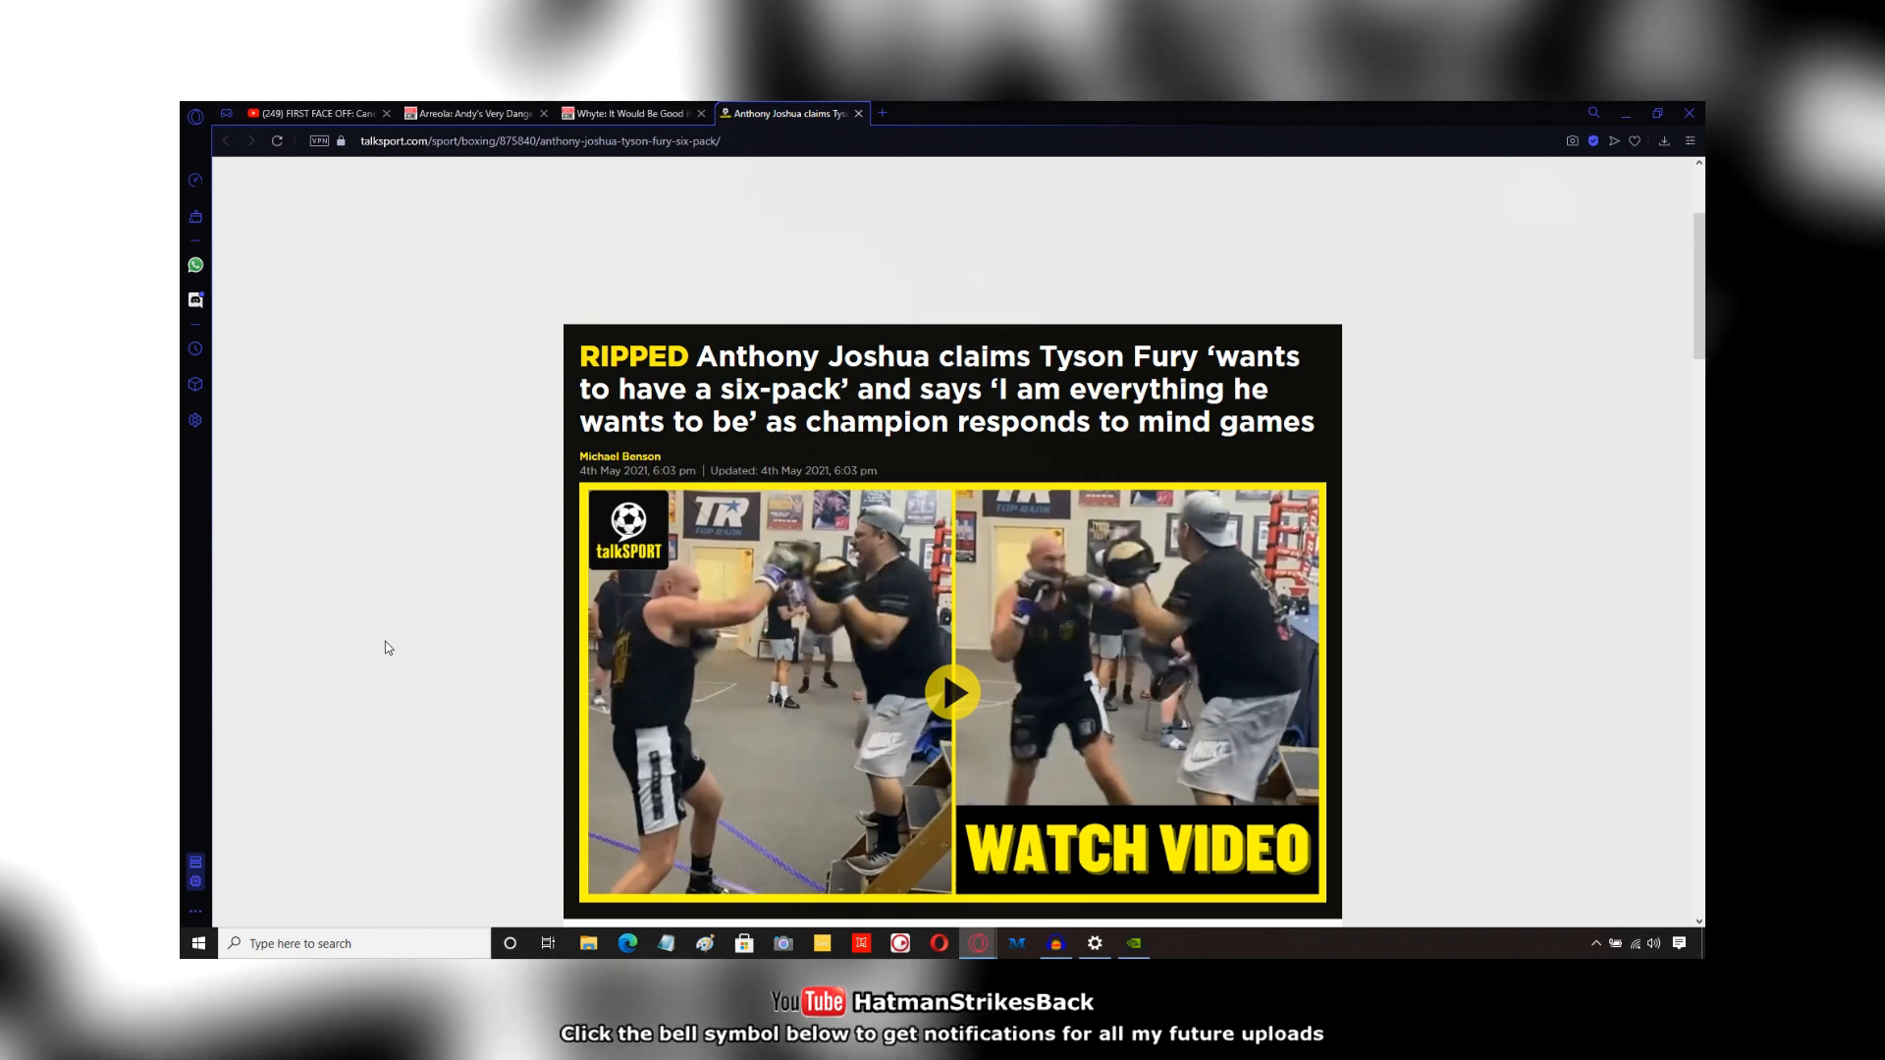
{"action": "mouse_move", "coordinate": [612, 695]}
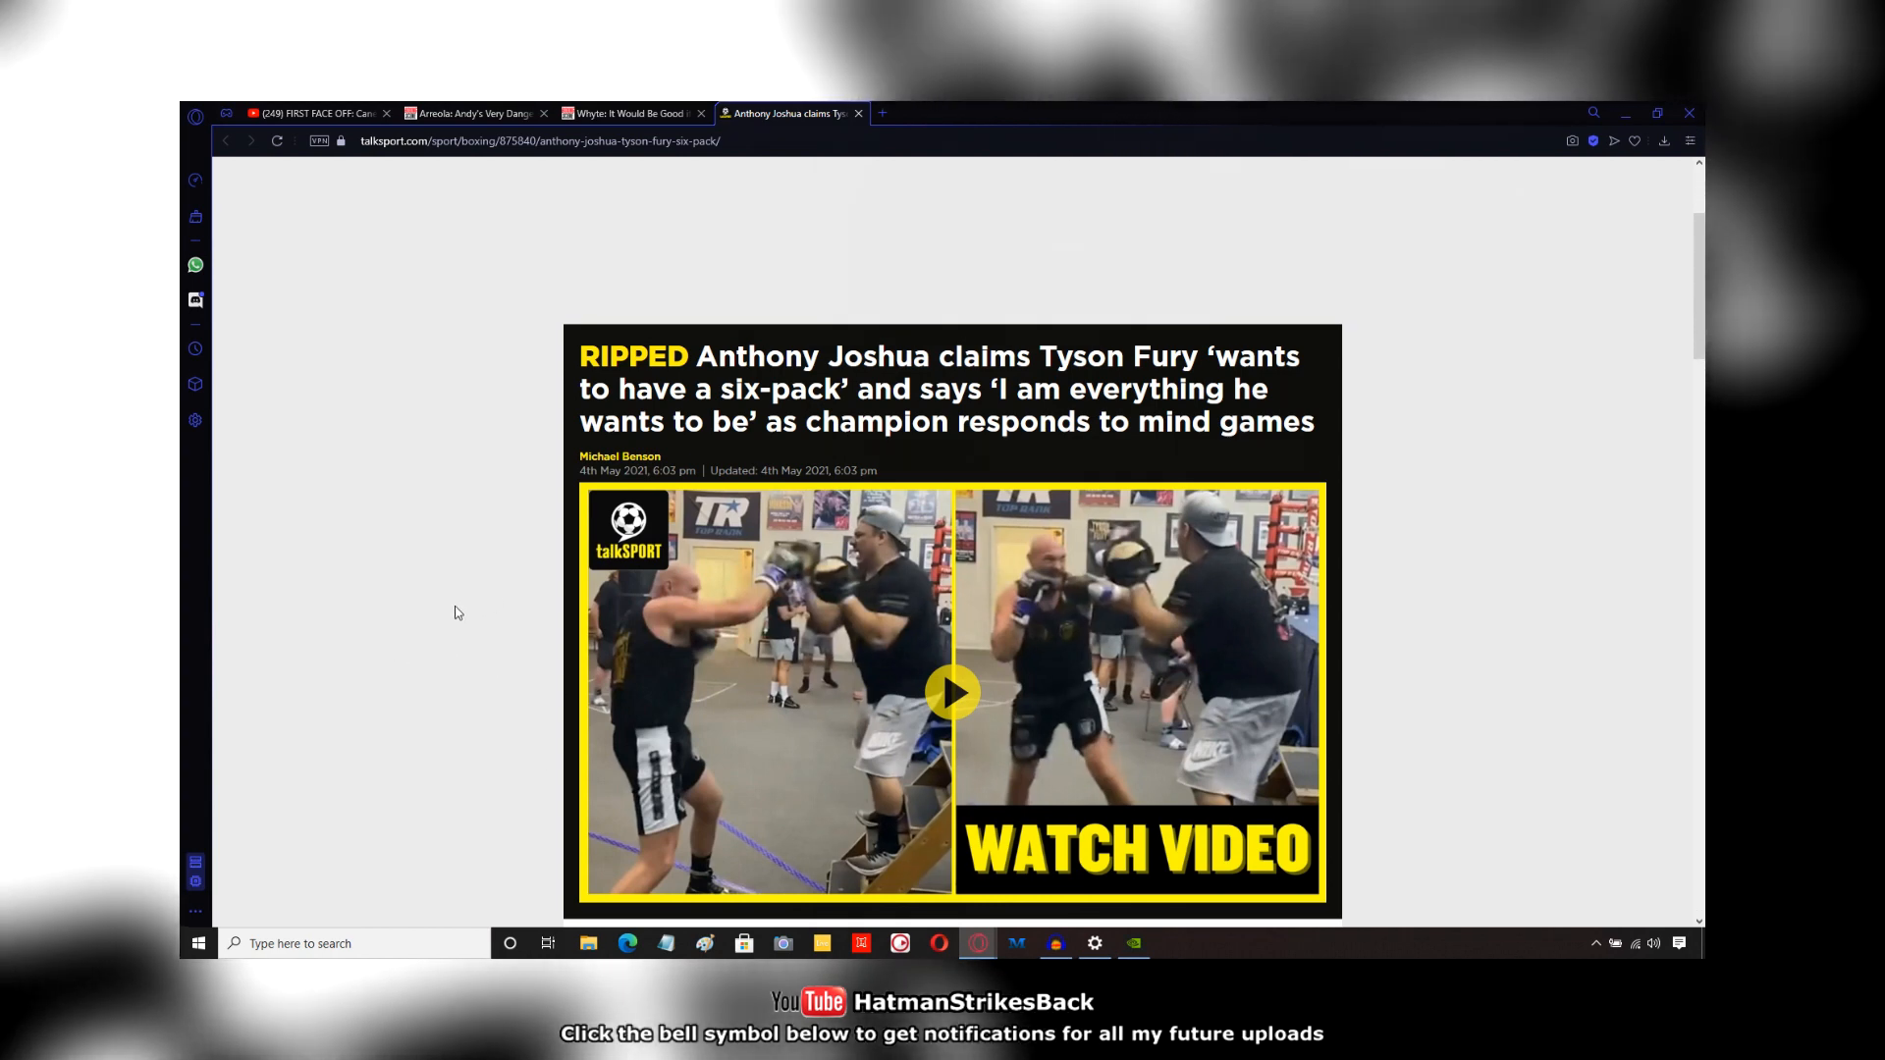
{"action": "mouse_move", "coordinate": [371, 644]}
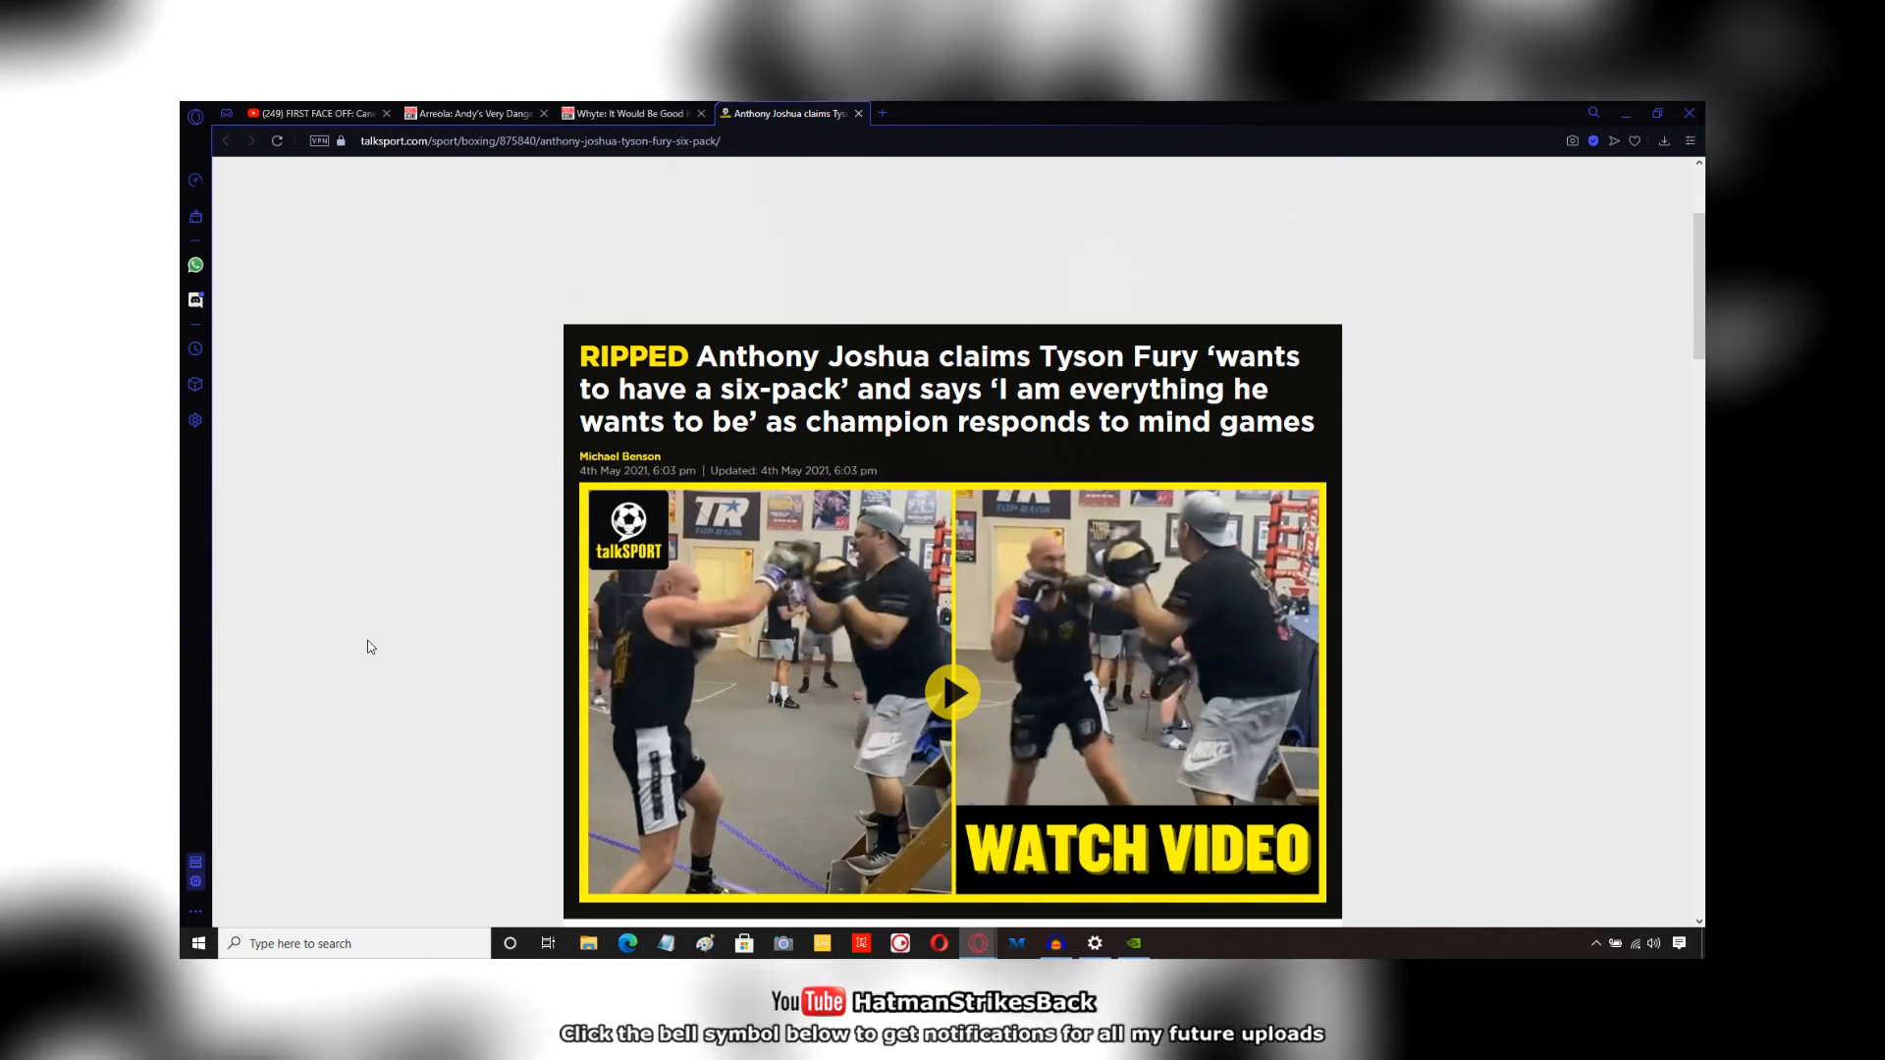
Step: Skim the Joshua article to its final quote and the Topics tags at the bottom
{"action": "scroll", "scroll_direction": "down", "scroll_amount": 3}
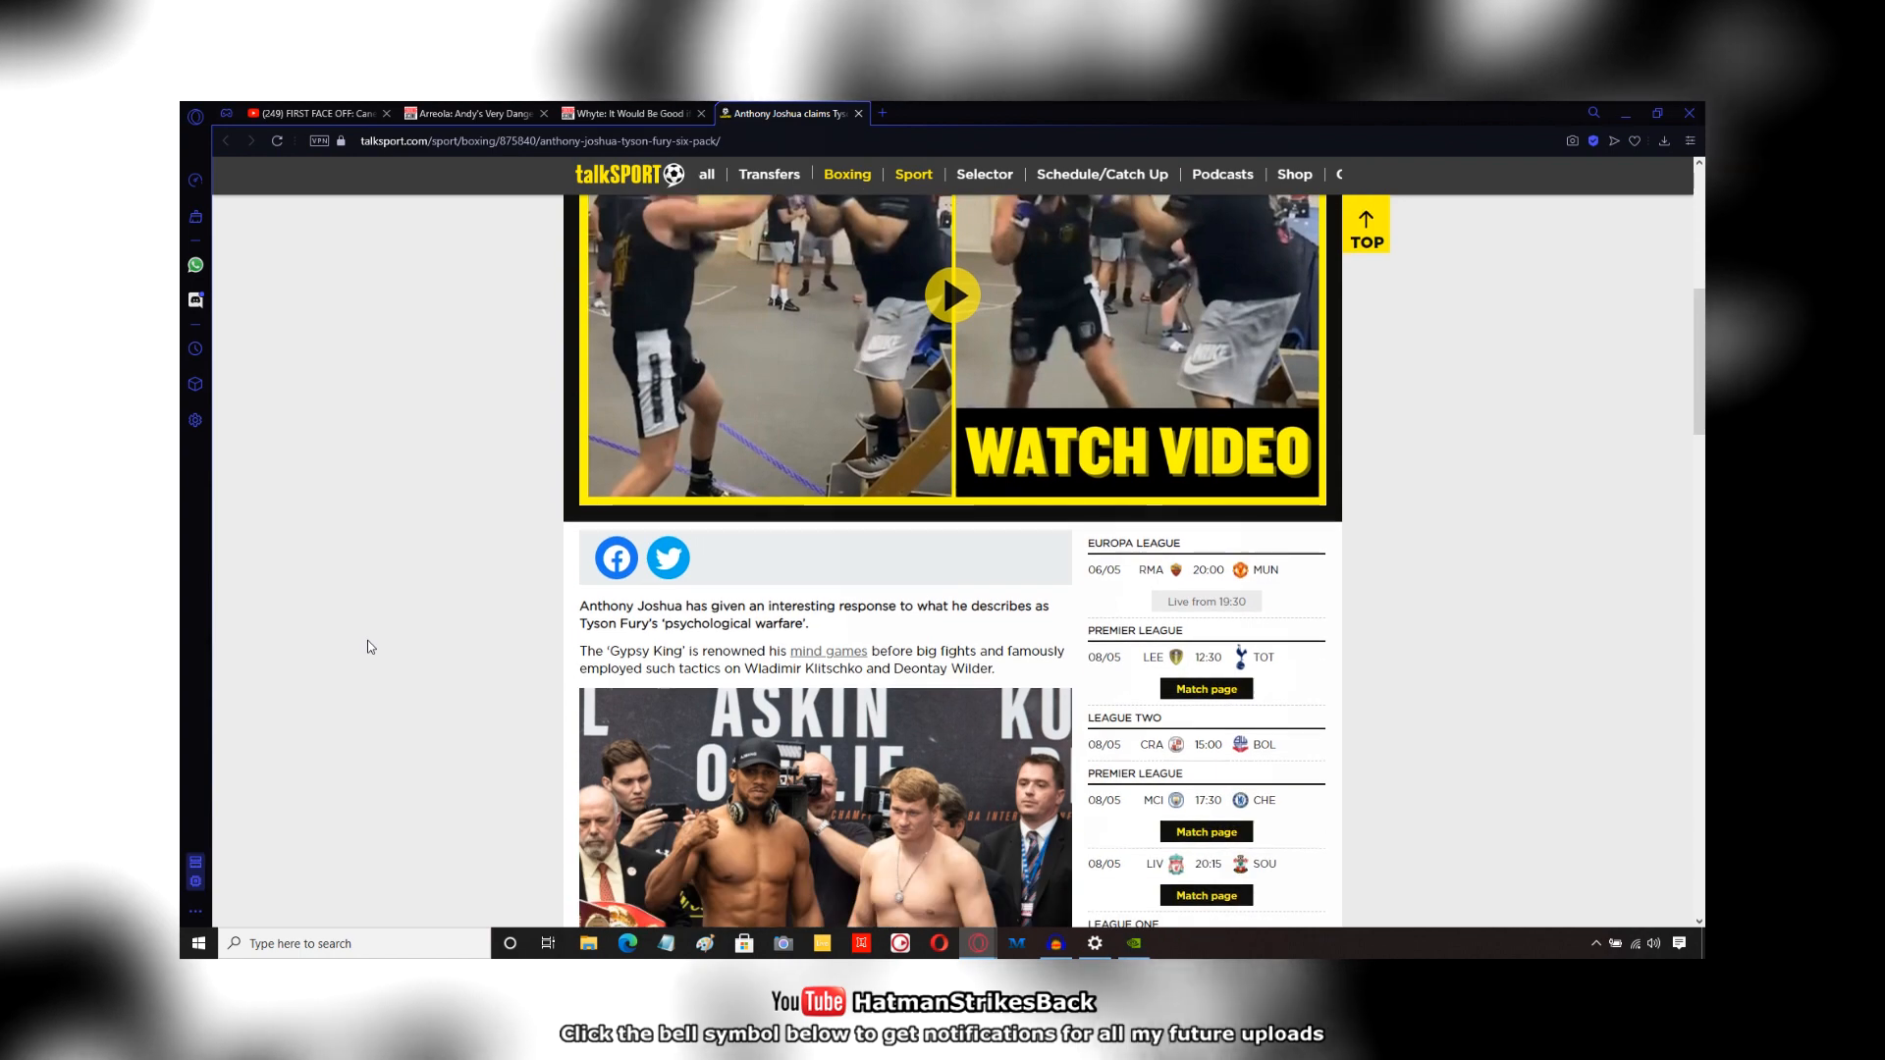
{"action": "scroll", "scroll_direction": "down", "scroll_amount": 3}
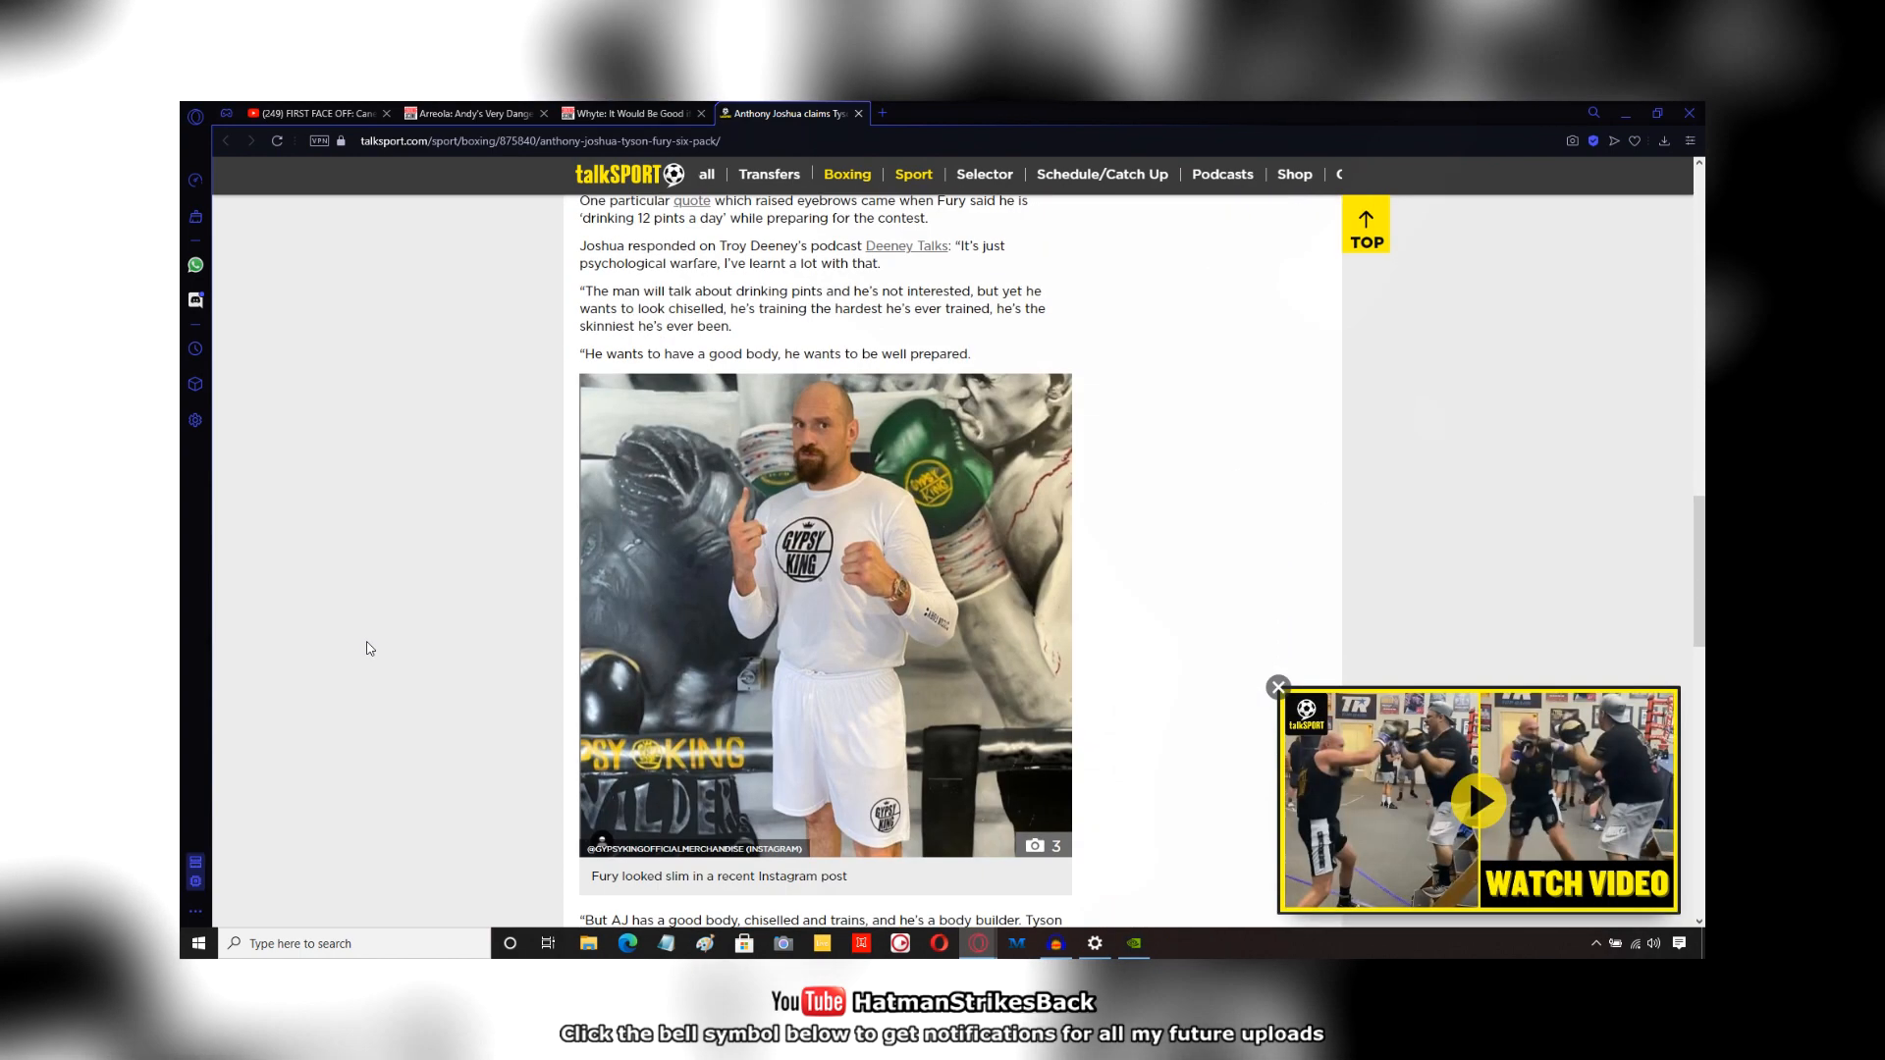
{"action": "scroll", "scroll_direction": "down", "scroll_amount": 3}
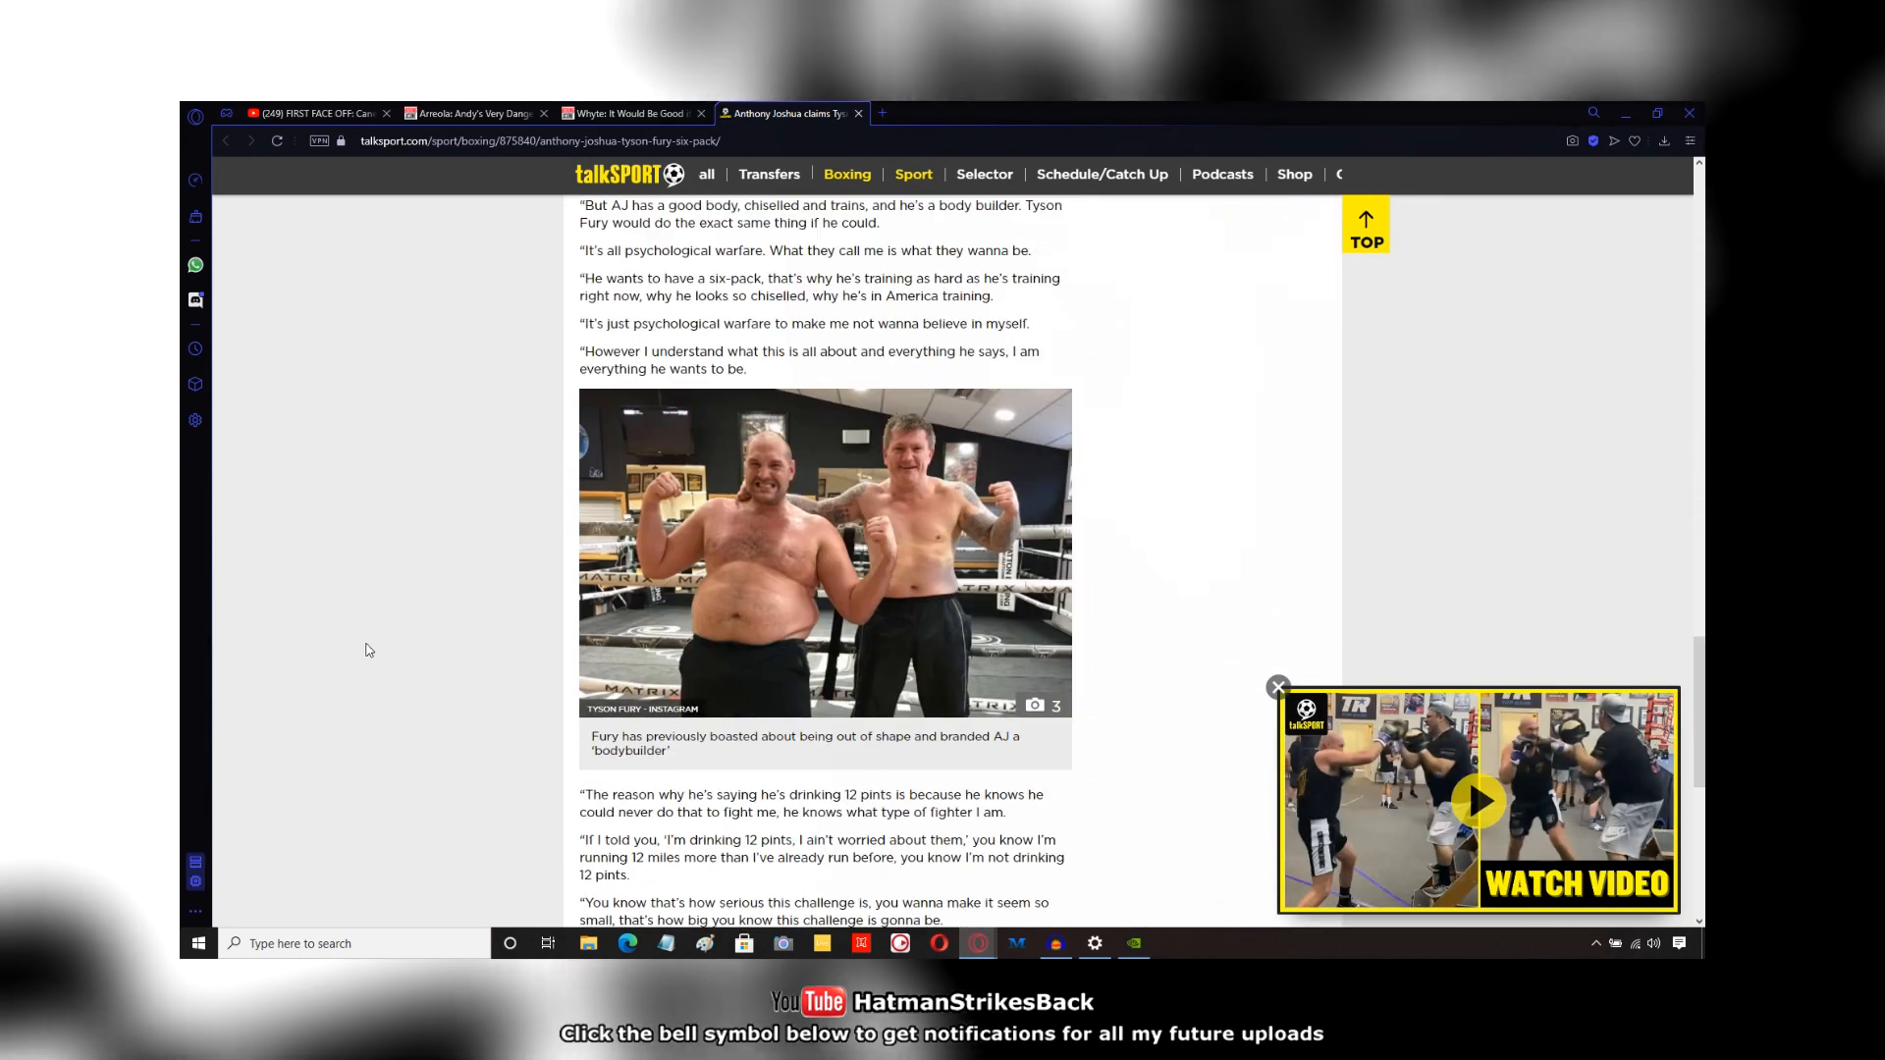
{"action": "scroll", "scroll_direction": "down", "scroll_amount": 3}
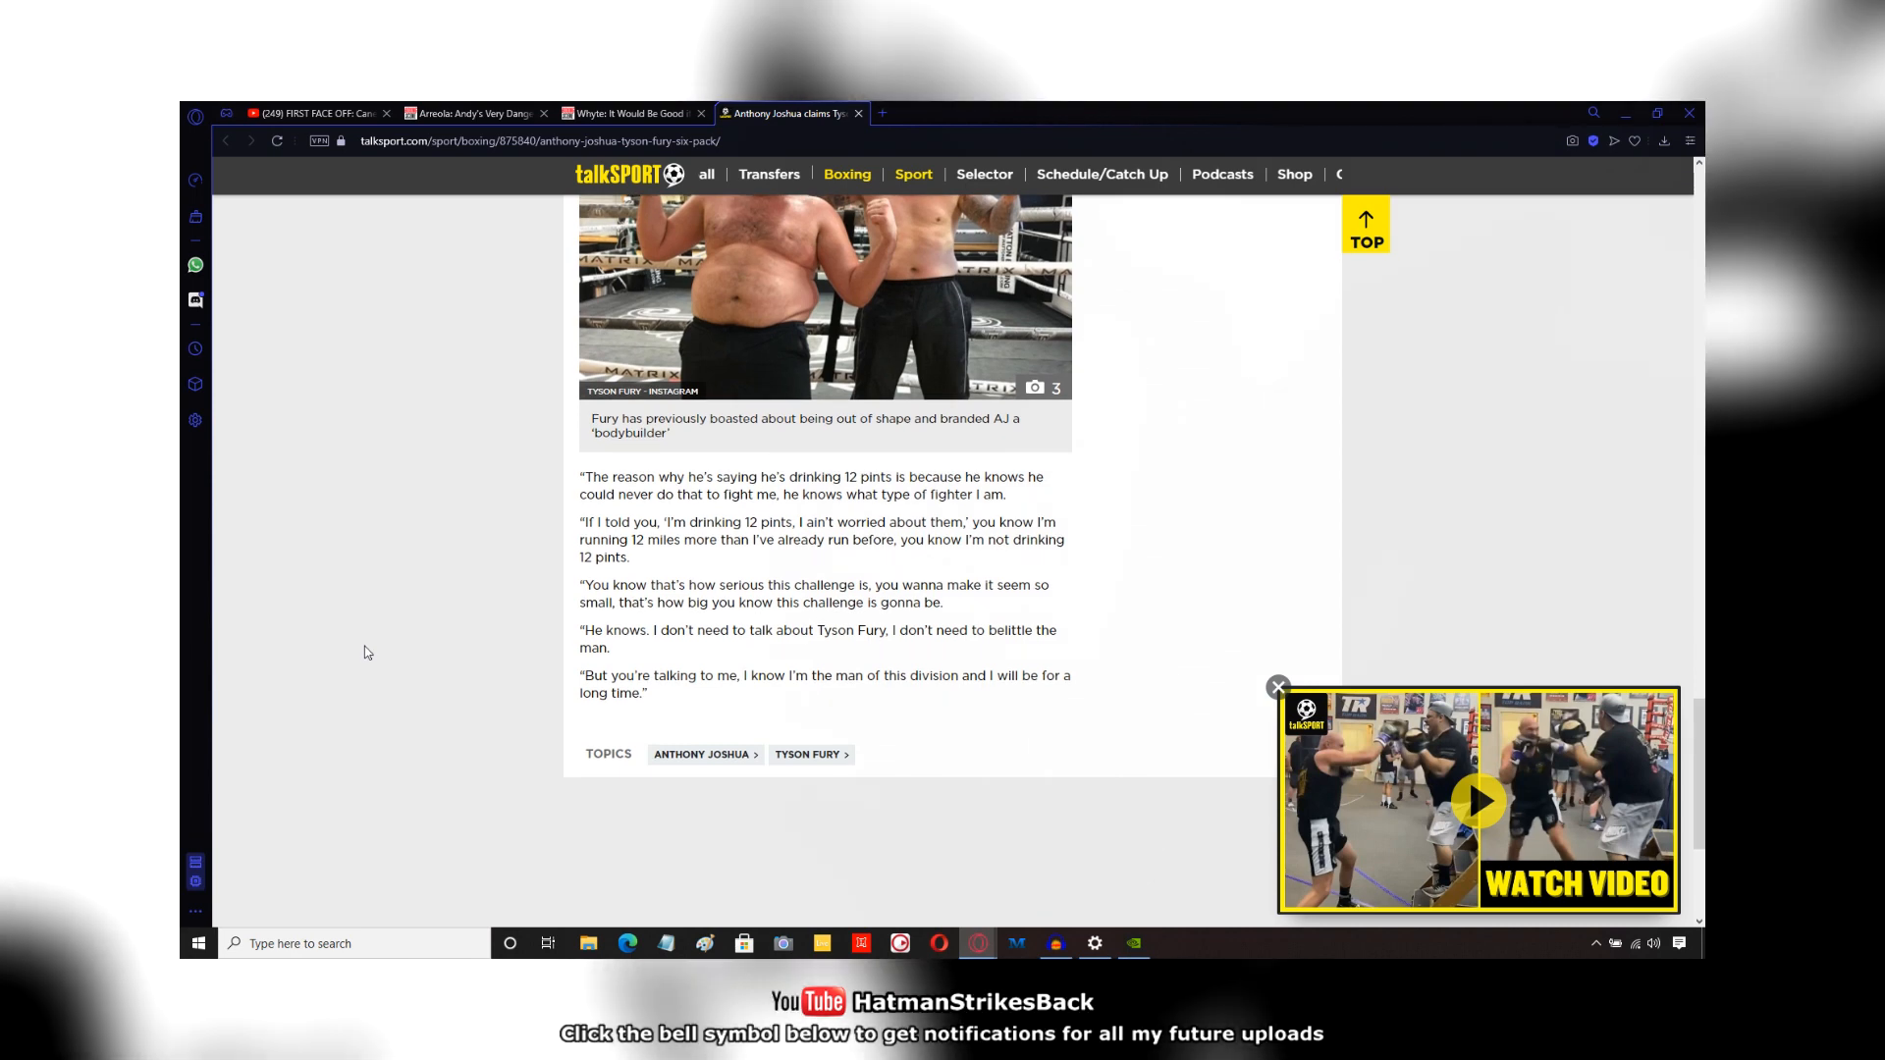
{"action": "mouse_move", "coordinate": [348, 641]}
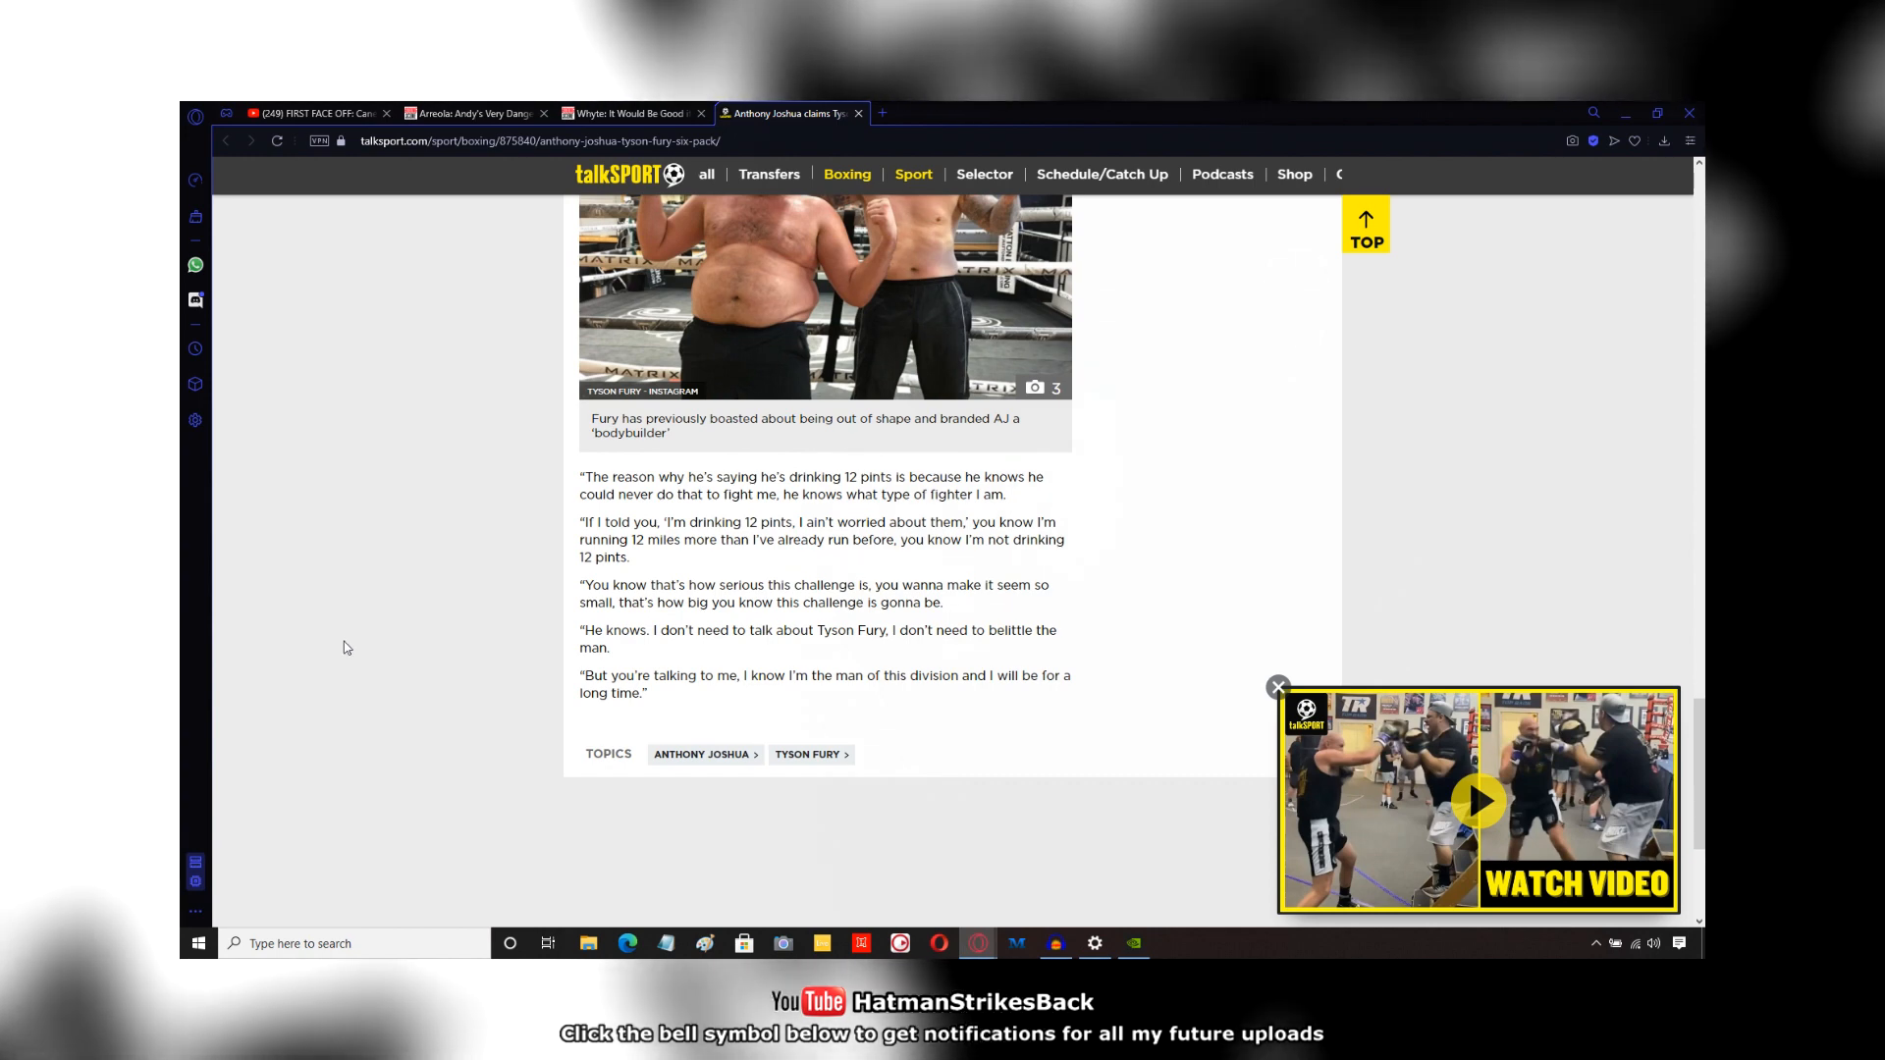
{"action": "scroll", "scroll_direction": "down", "scroll_amount": 3}
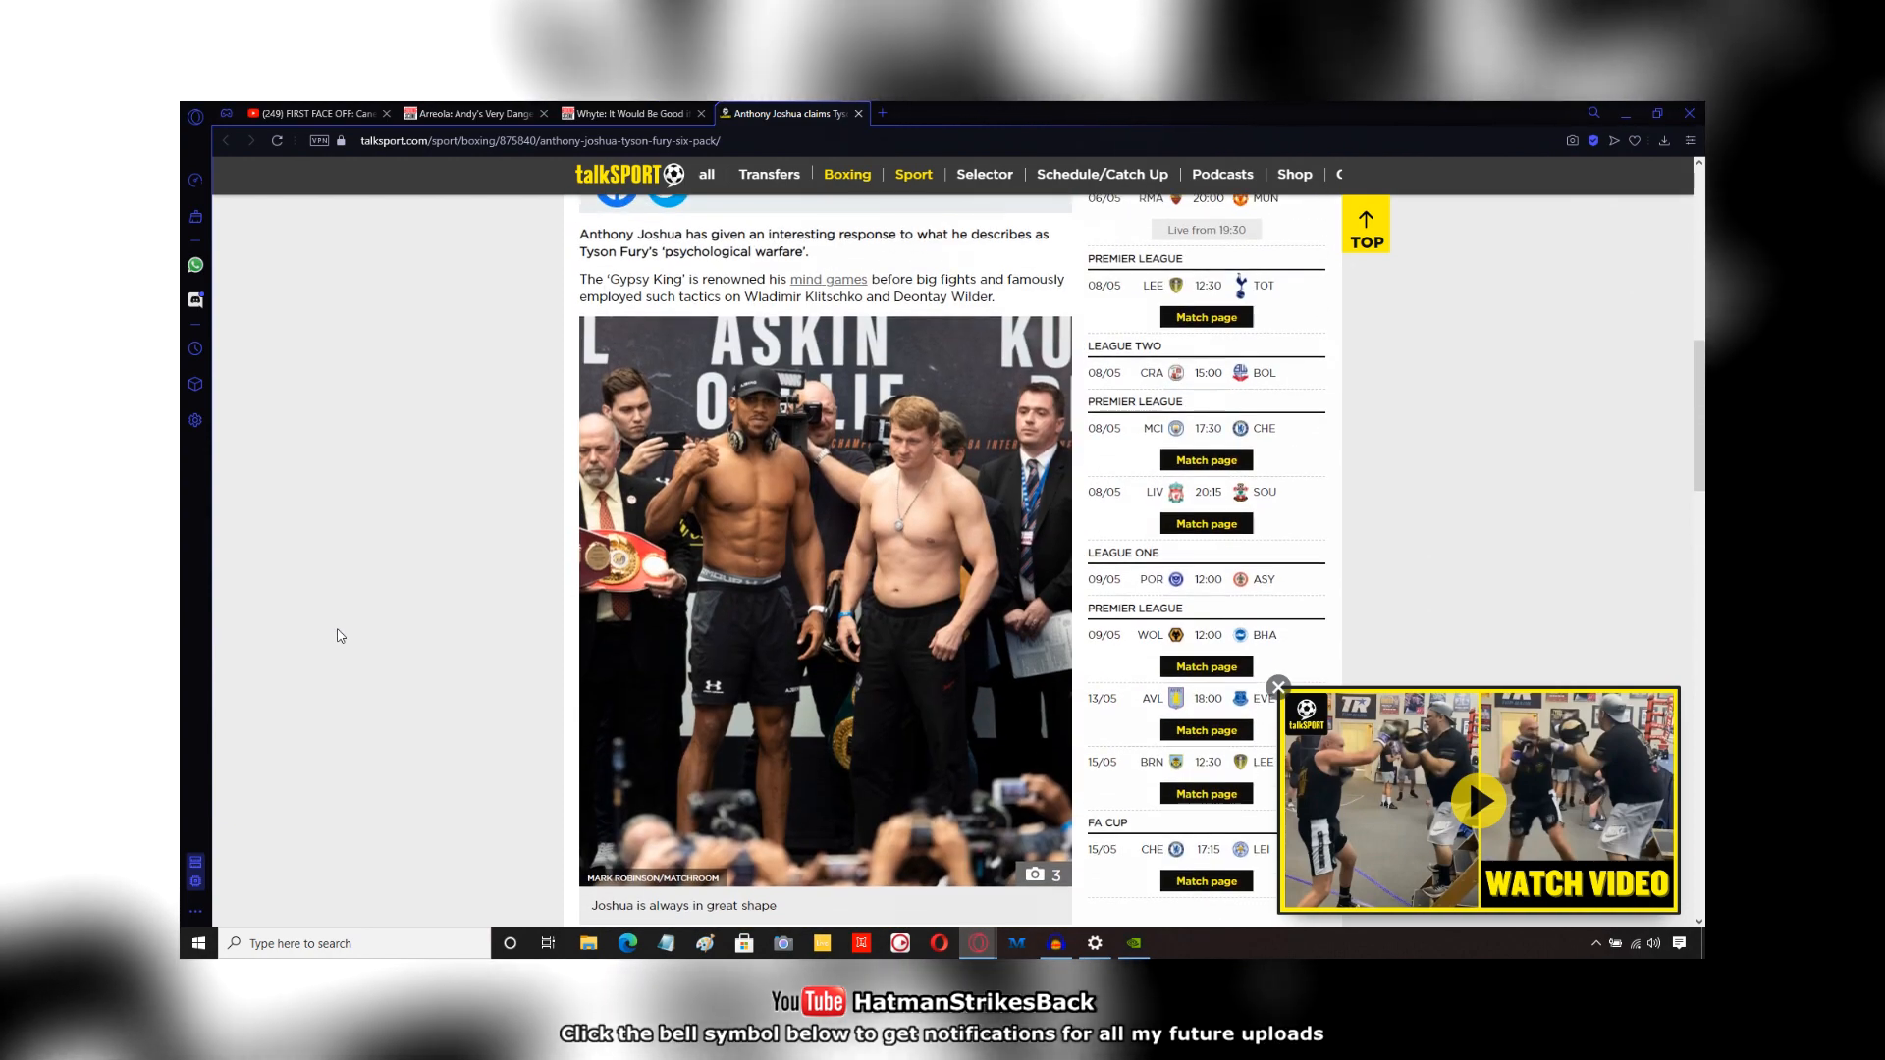
Step: Scroll the talkSPORT article toward the Fury Instagram photos and surrounding quotes
{"action": "scroll", "scroll_direction": "down", "scroll_amount": 3}
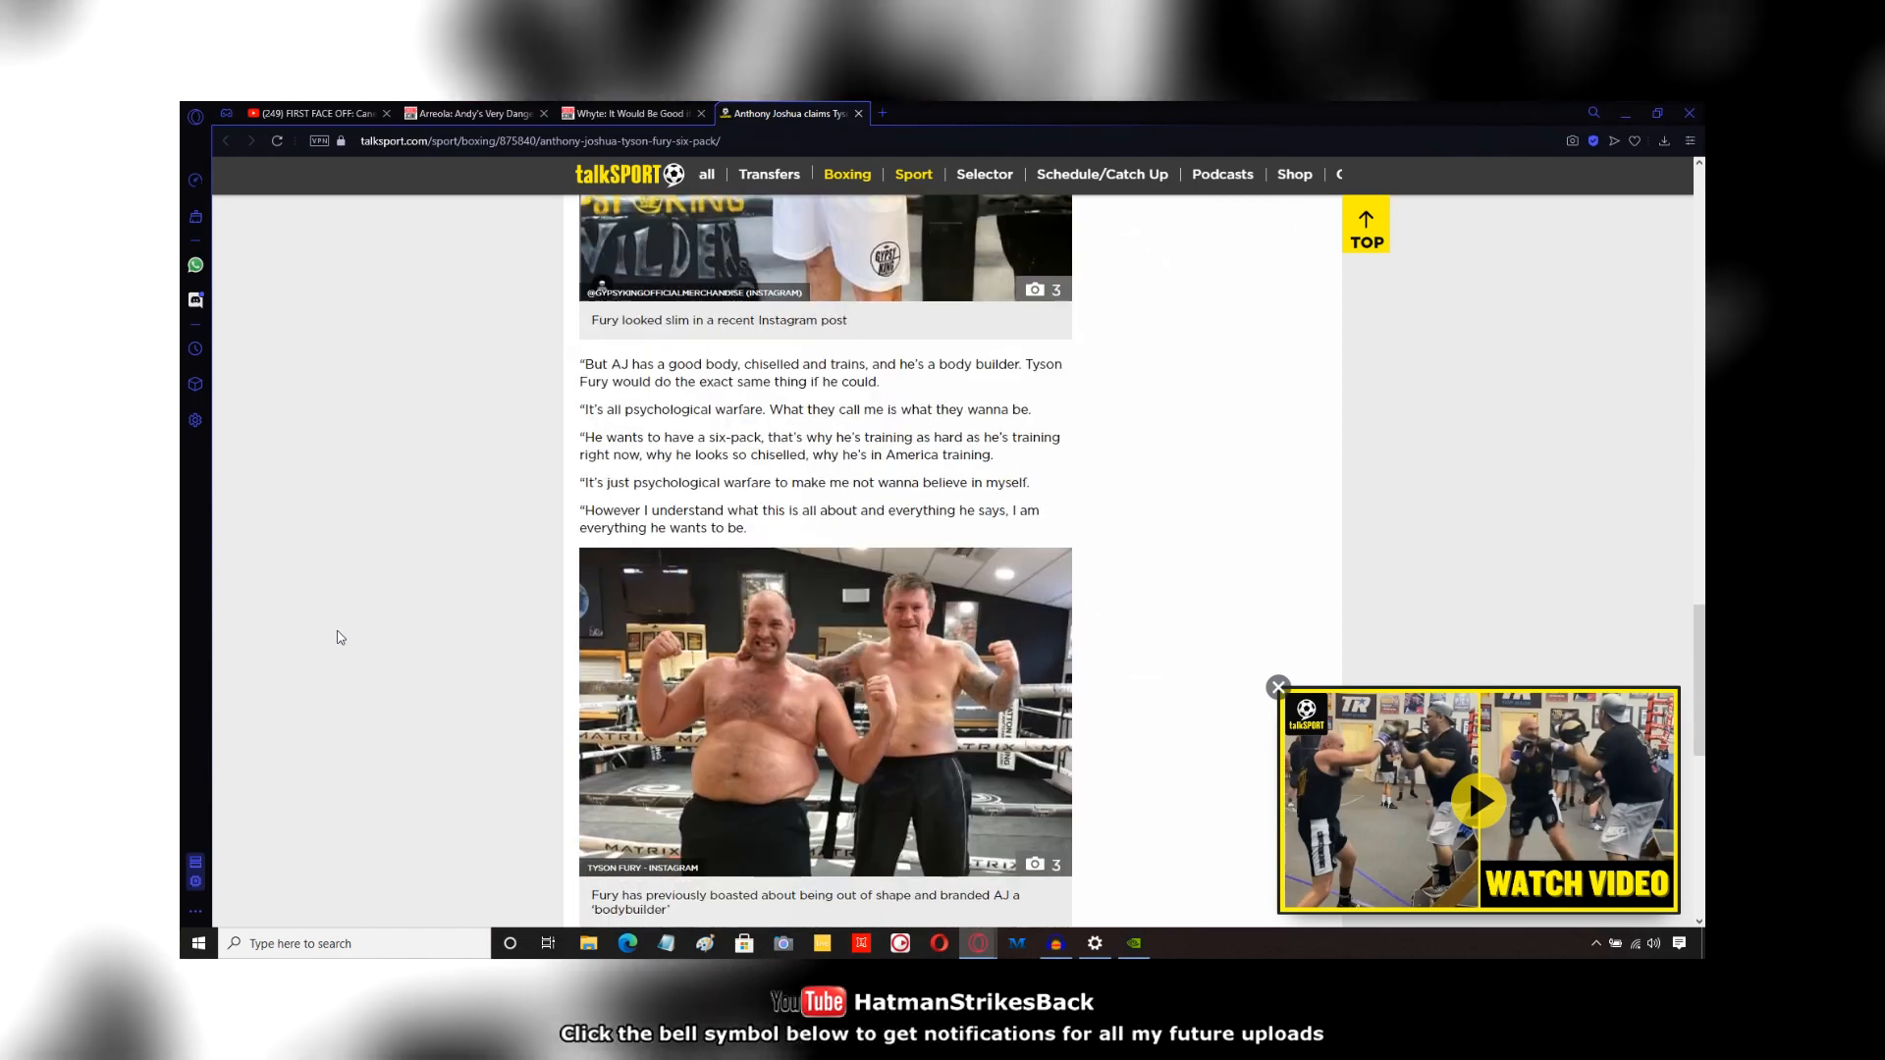
{"action": "scroll", "scroll_direction": "down", "scroll_amount": 3}
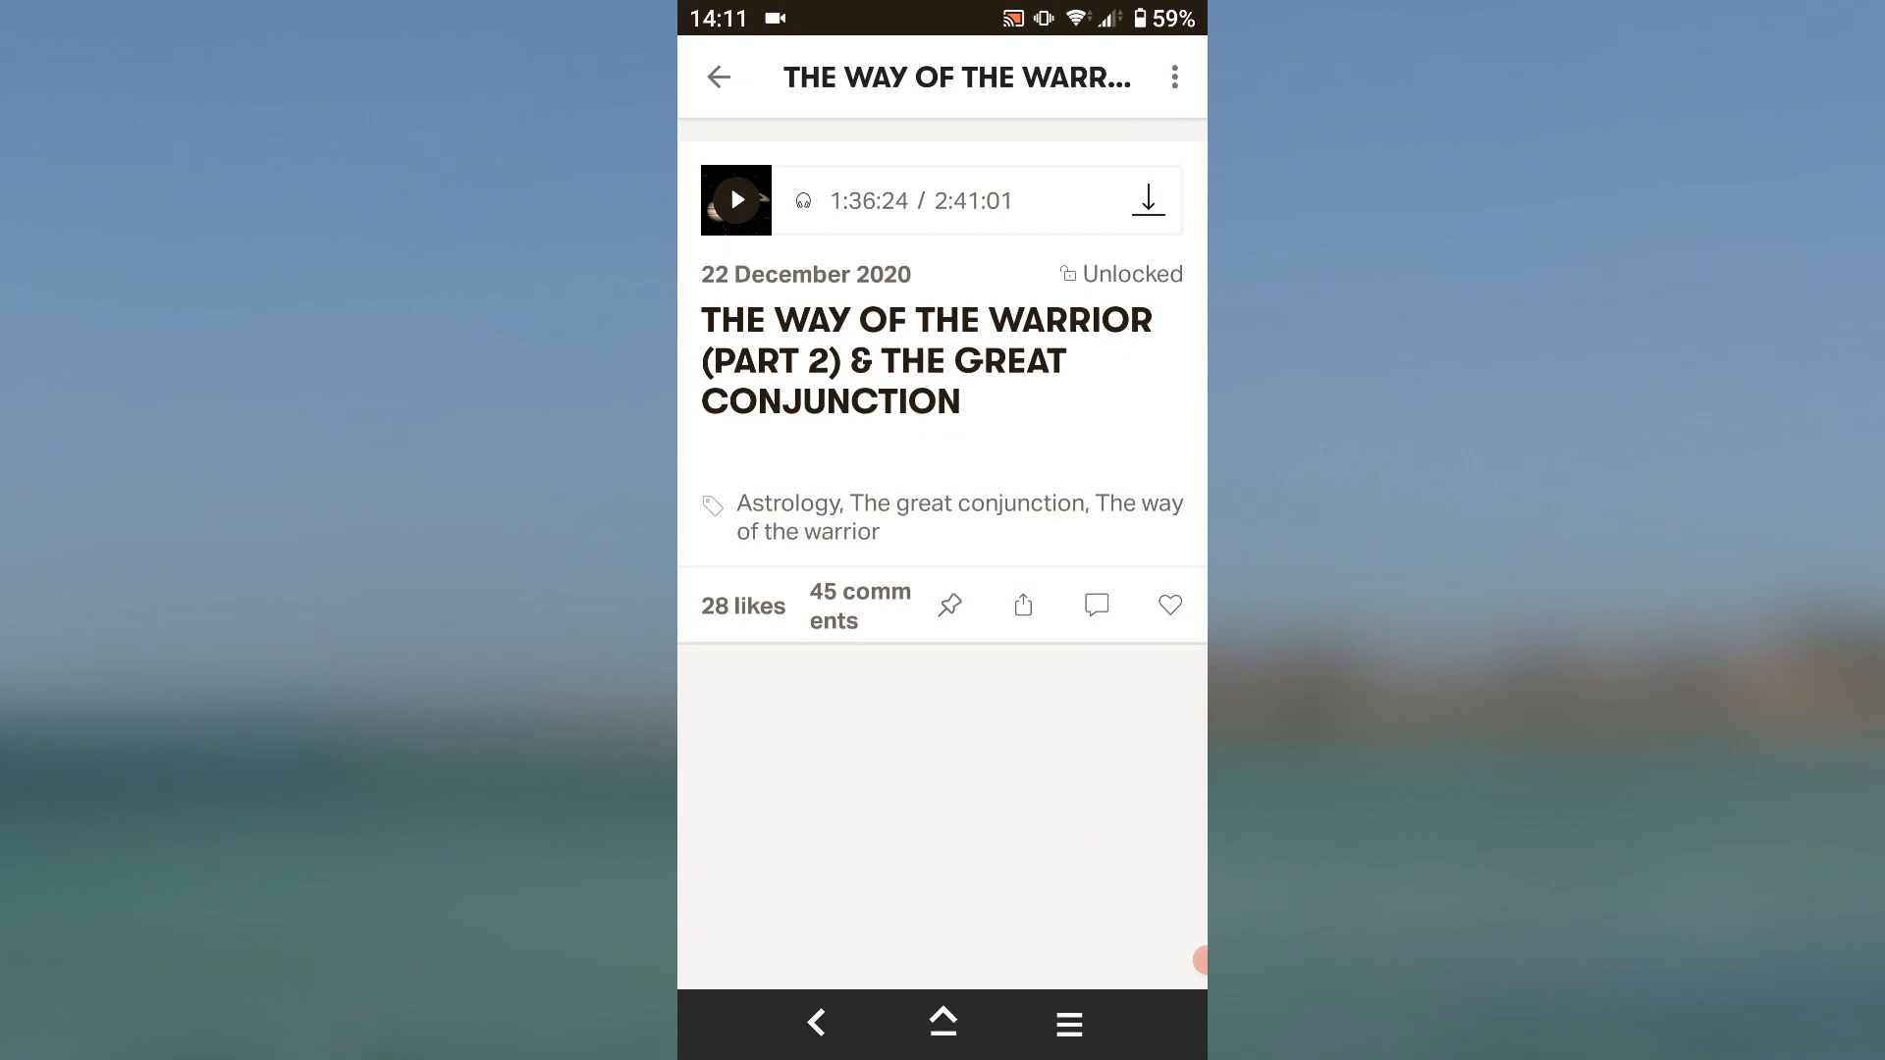
Step: Open 'The Way of the Warrior (Part 2) & The Great Conjunction' episode in Patreon
{"action": "left_click", "coordinate": [734, 199]}
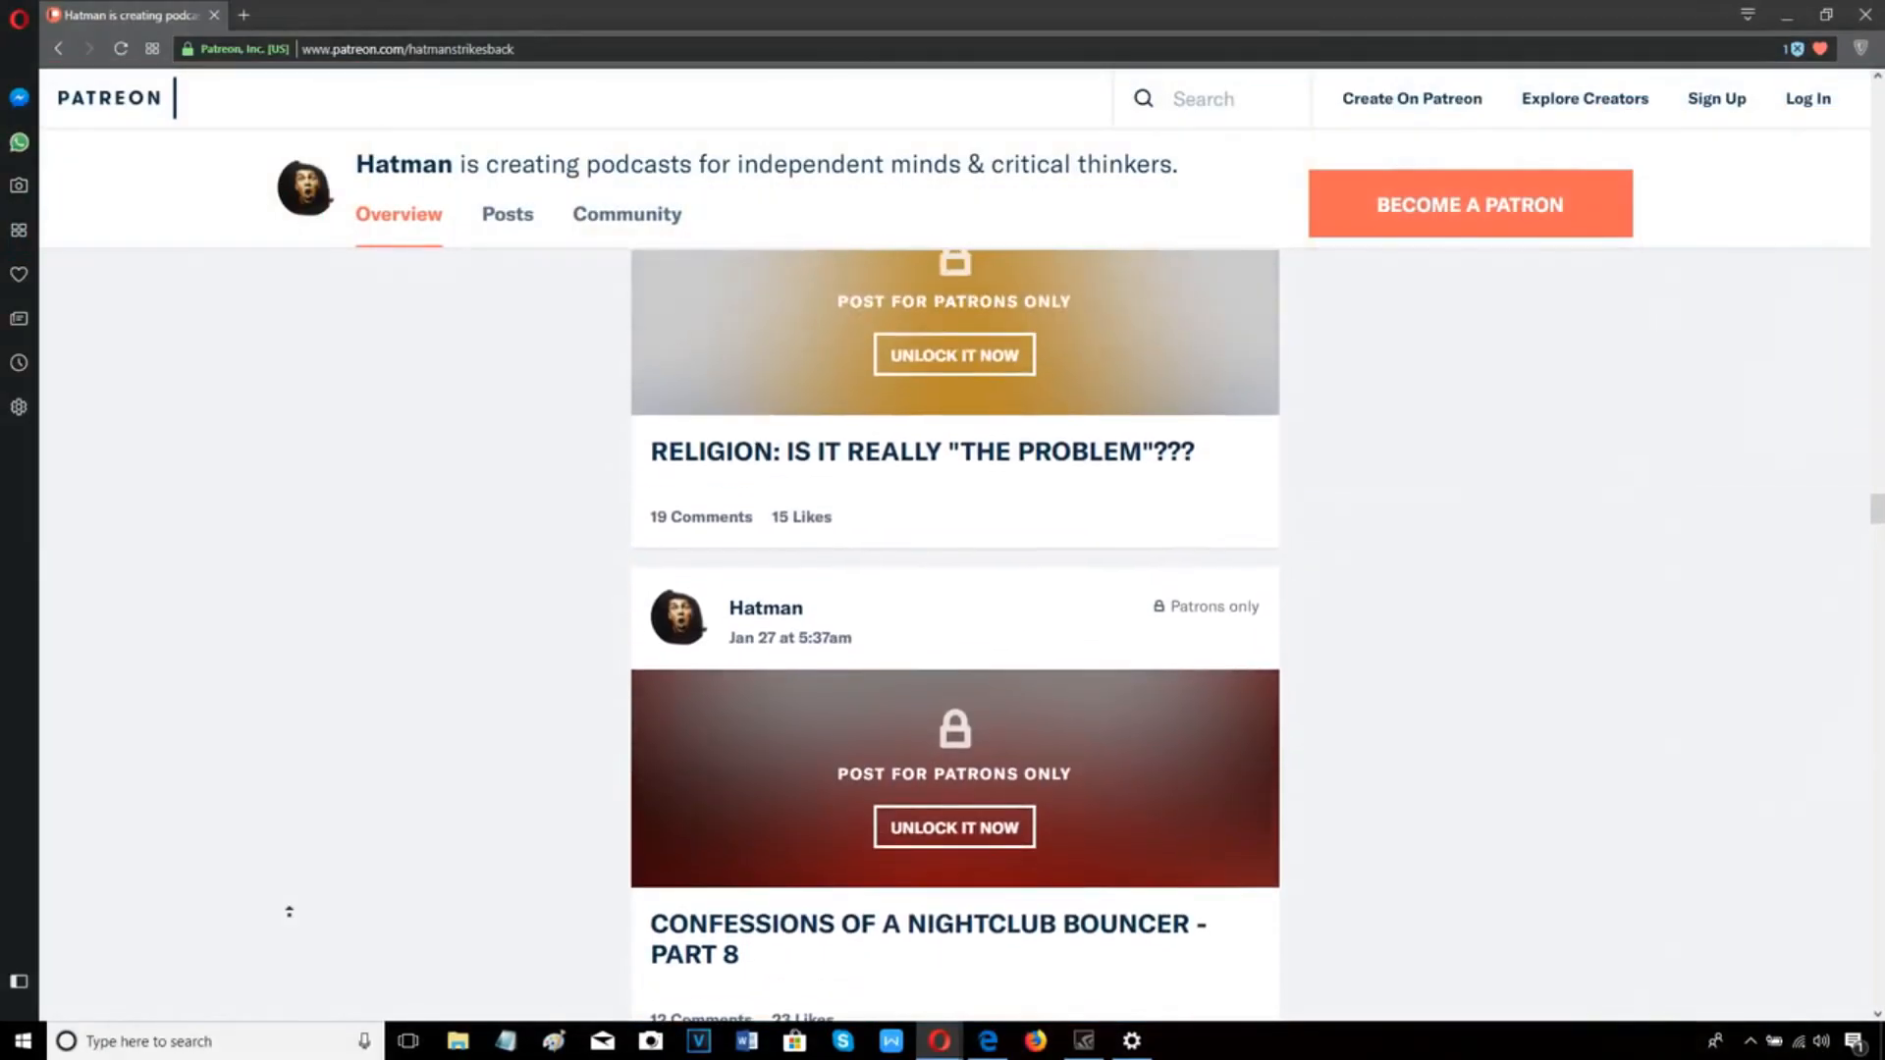
Step: Browse the creator's locked patrons-only posts up to the 'become a patron' notice
{"action": "scroll", "scroll_direction": "down", "scroll_amount": 3}
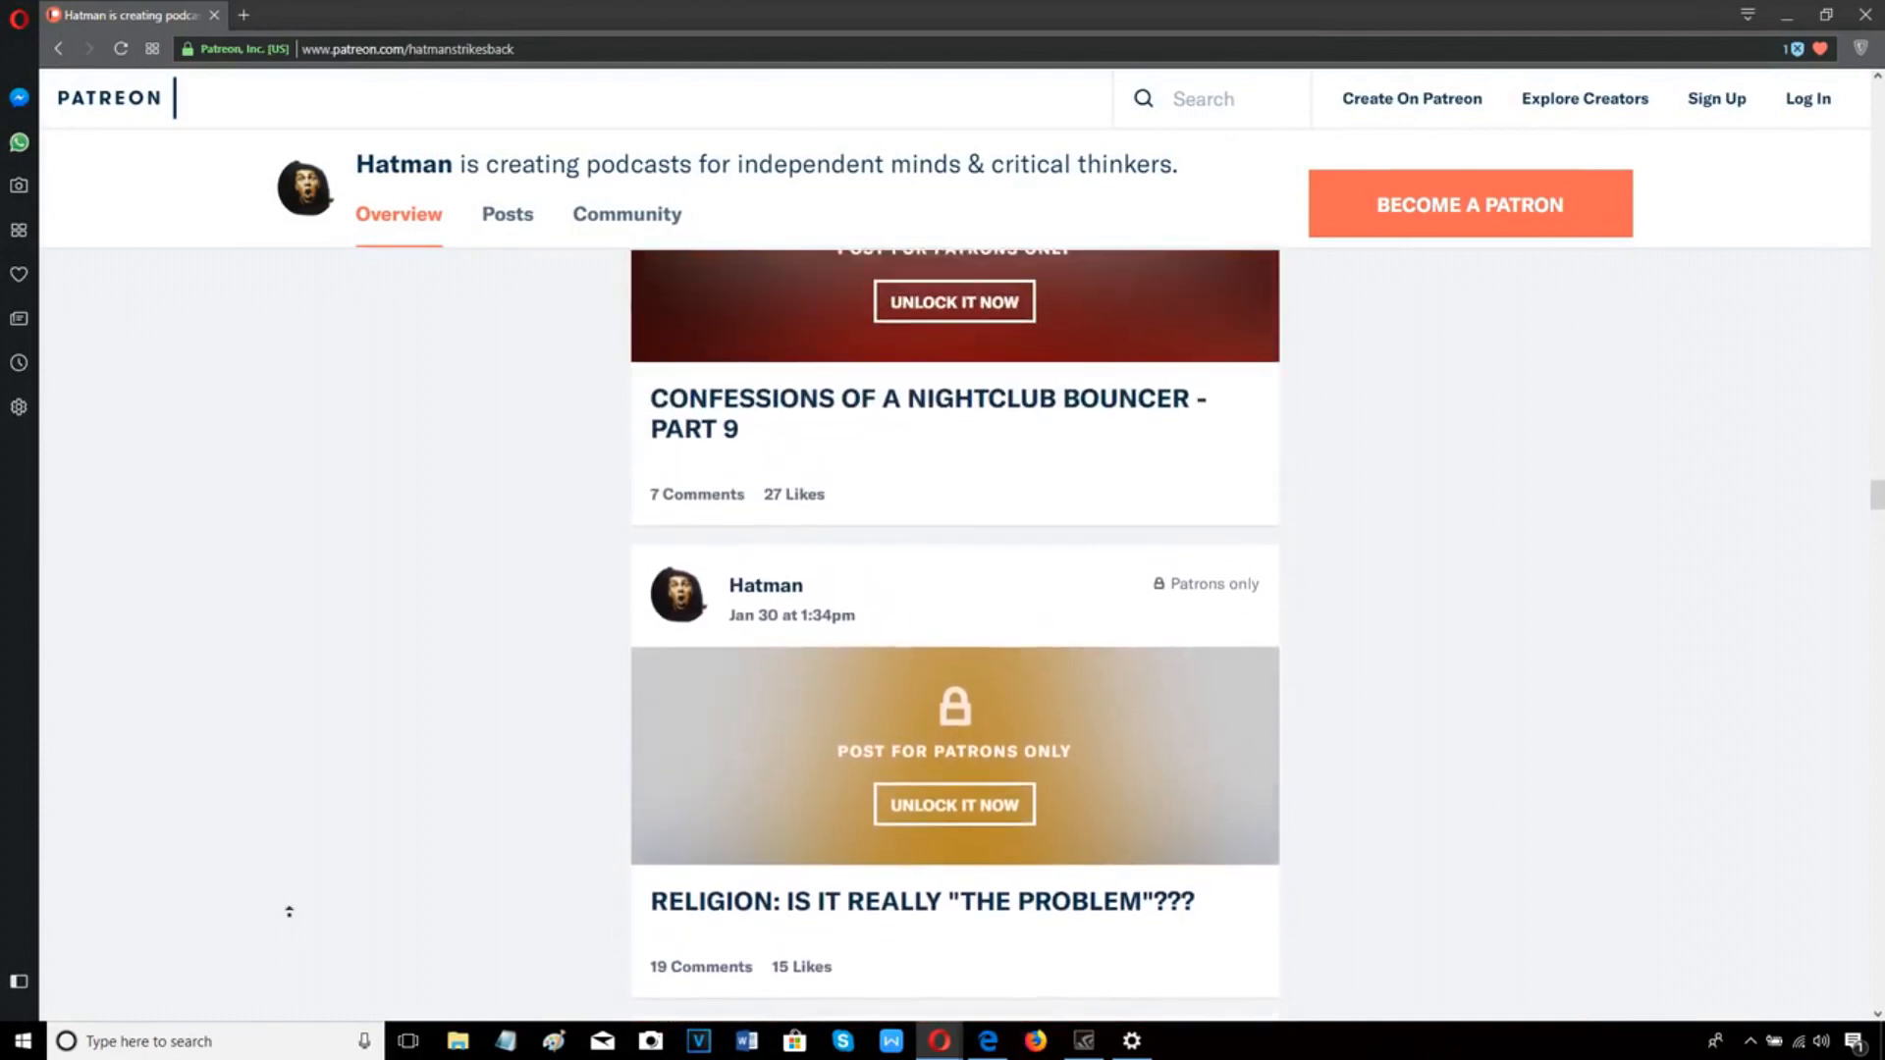
{"action": "scroll", "scroll_direction": "up", "scroll_amount": 3}
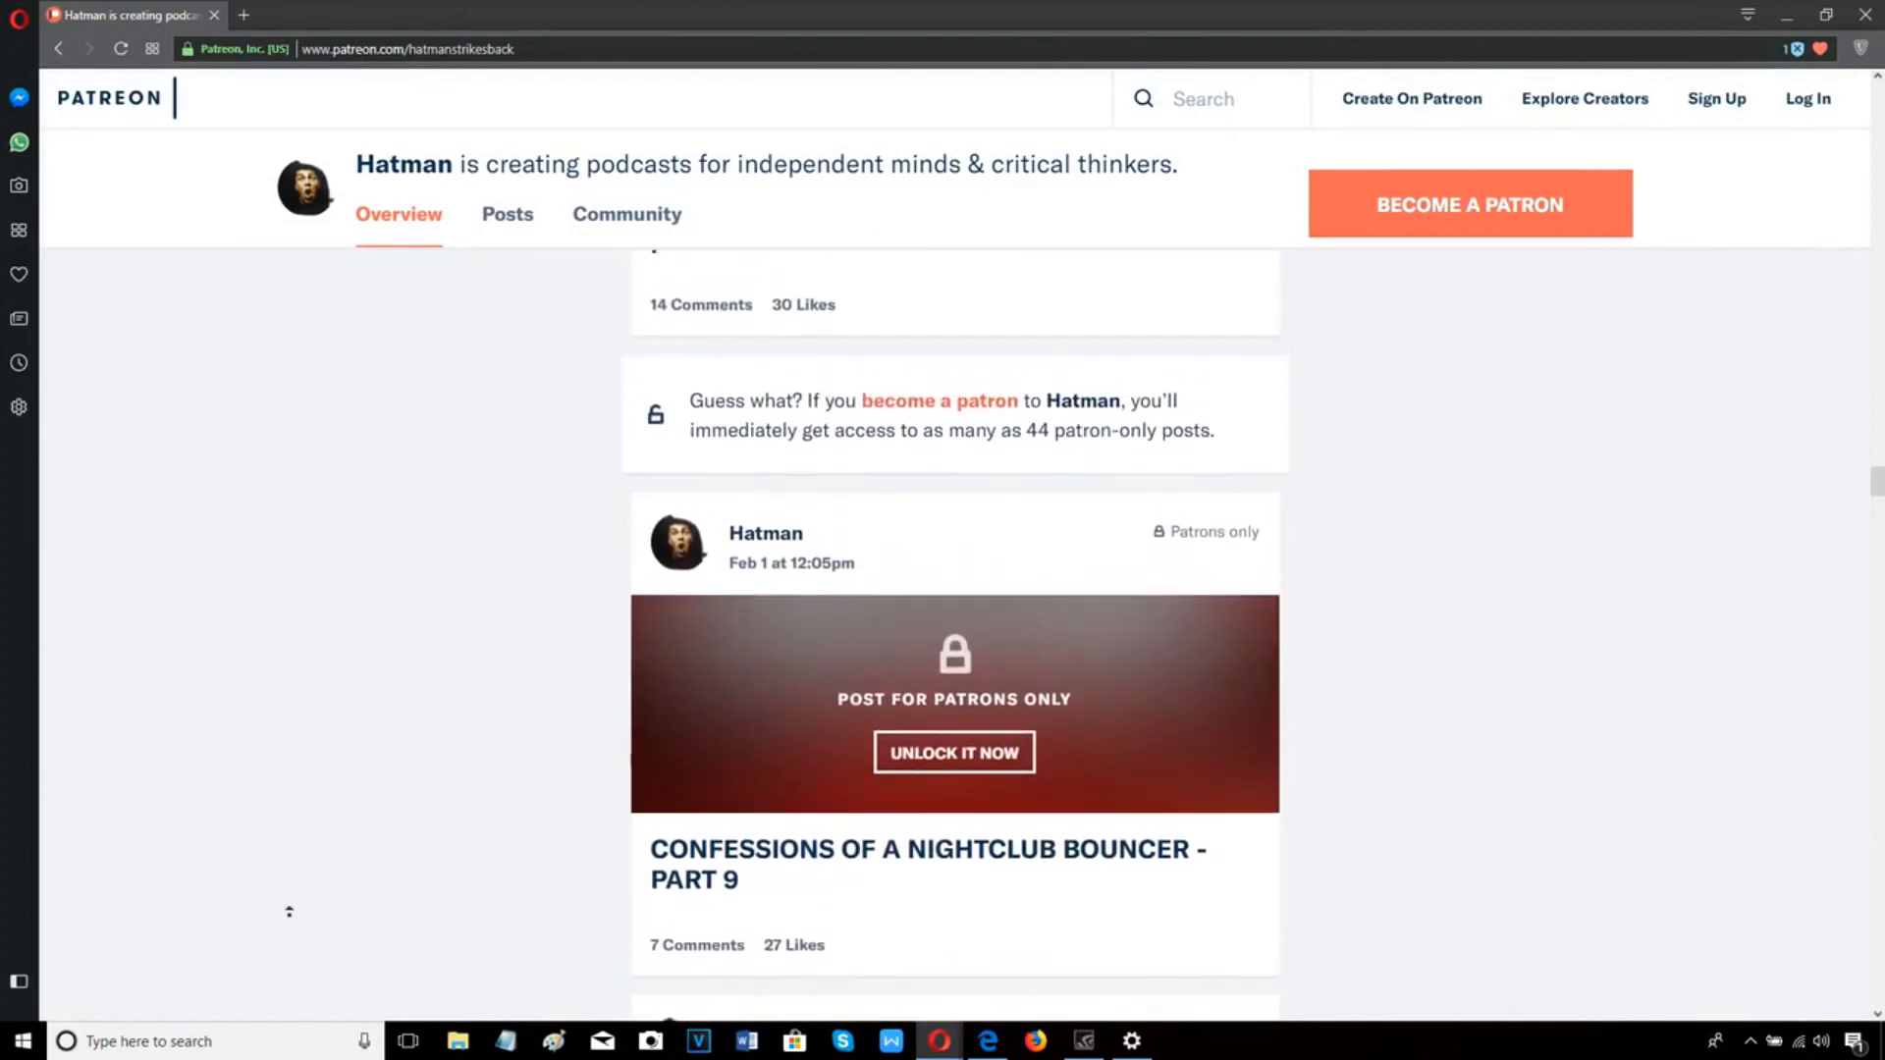
{"action": "scroll", "scroll_direction": "down", "scroll_amount": 3}
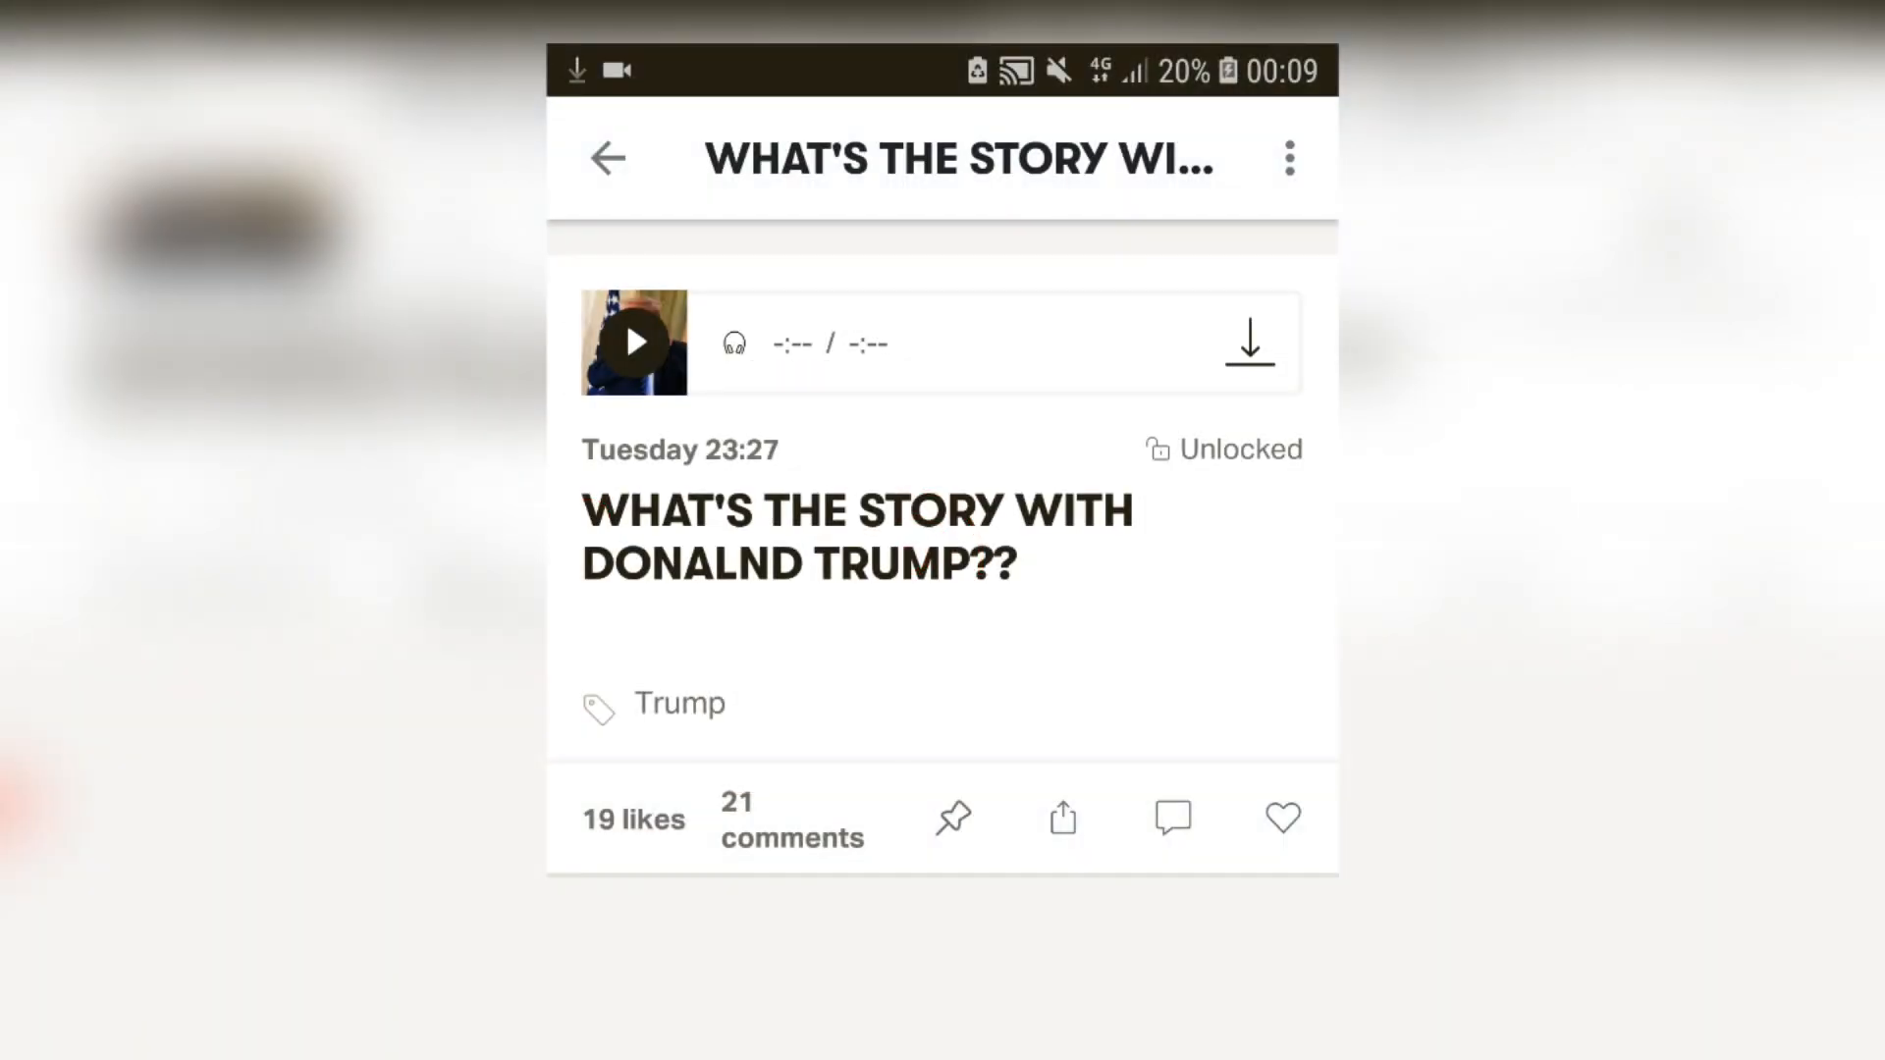
Step: Show the Trump episode post, then the FAQ saying pledges can be cancelled anytime
{"action": "left_click", "coordinate": [1248, 342]}
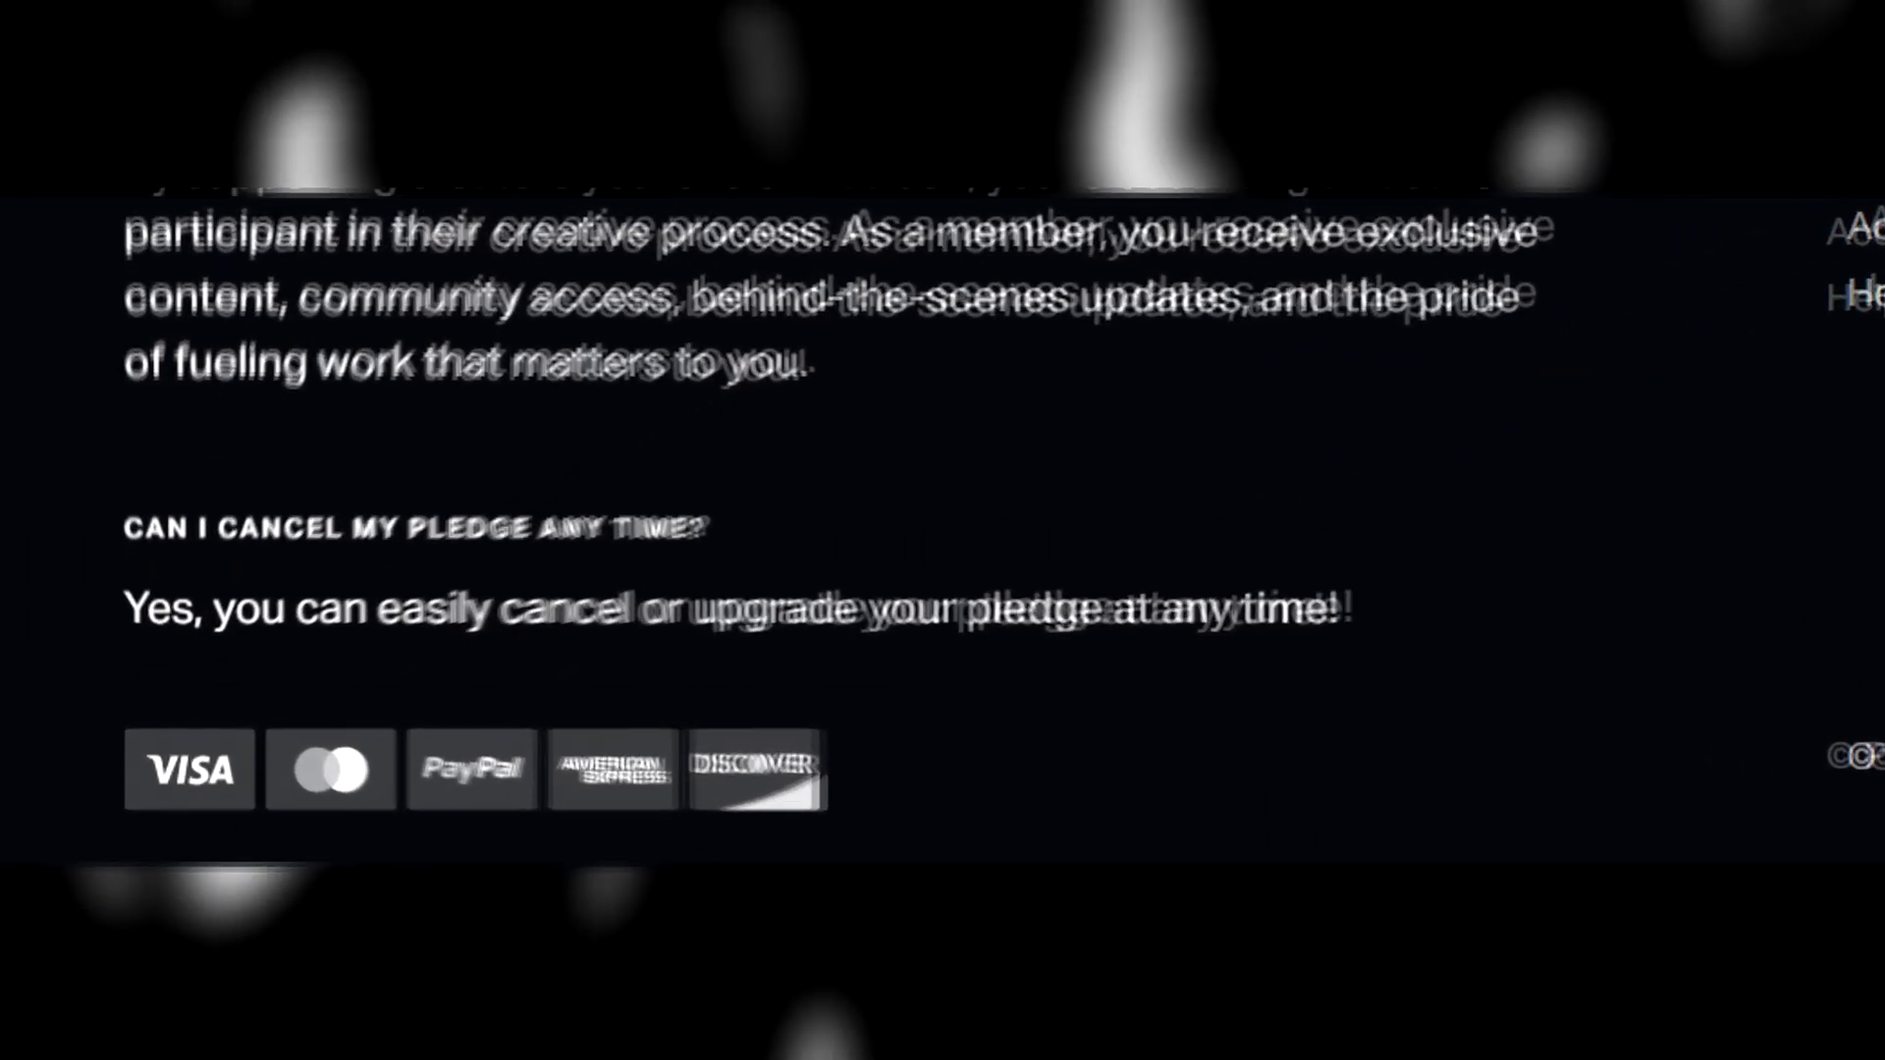
{"action": "scroll", "scroll_direction": "down", "scroll_amount": 3}
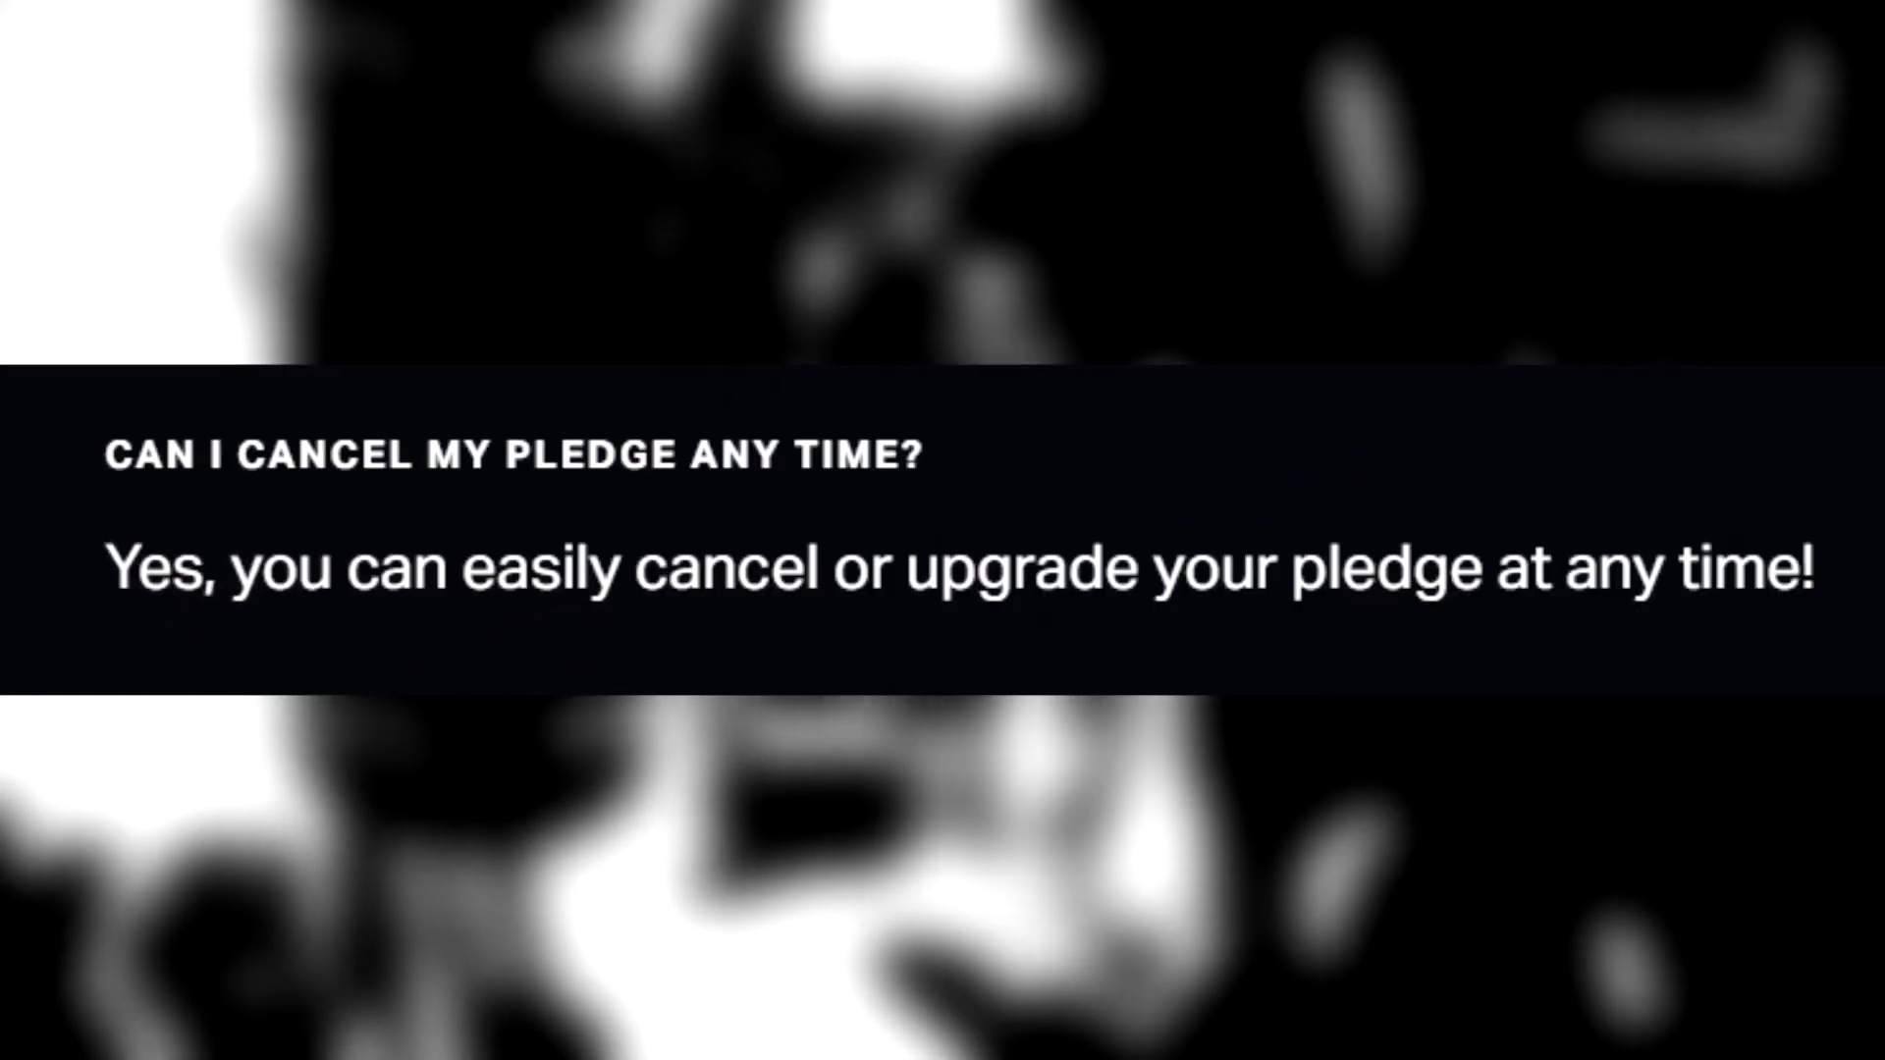